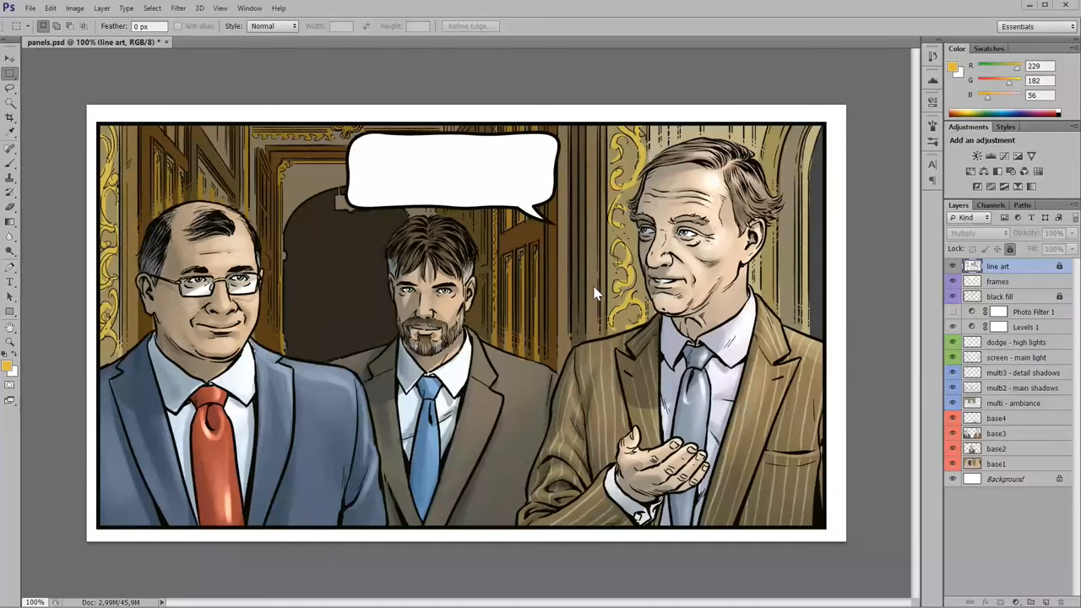
mouse_move(545, 280)
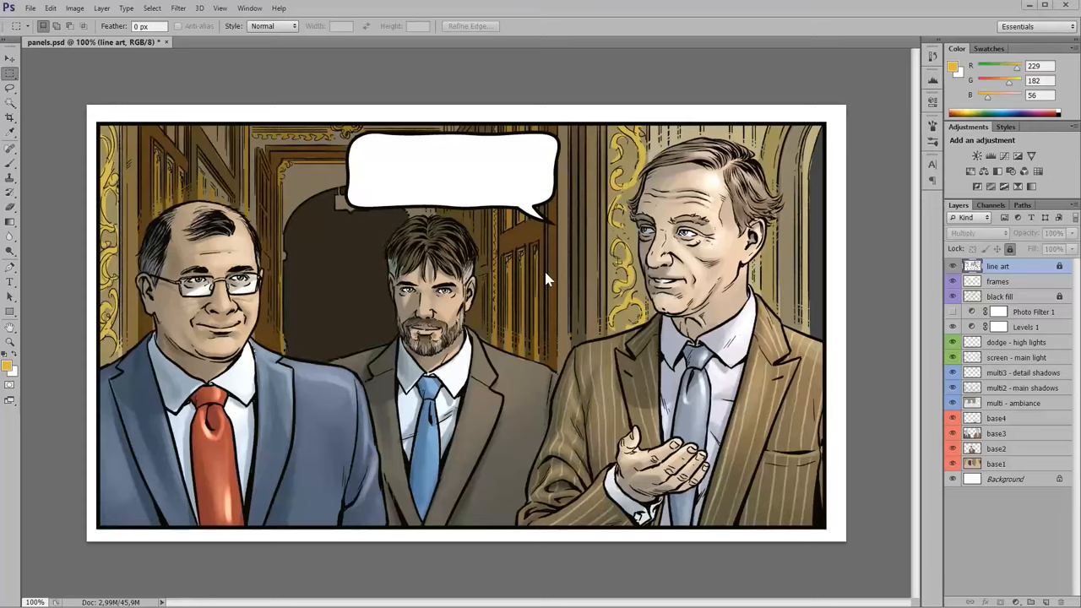
mouse_move(545, 279)
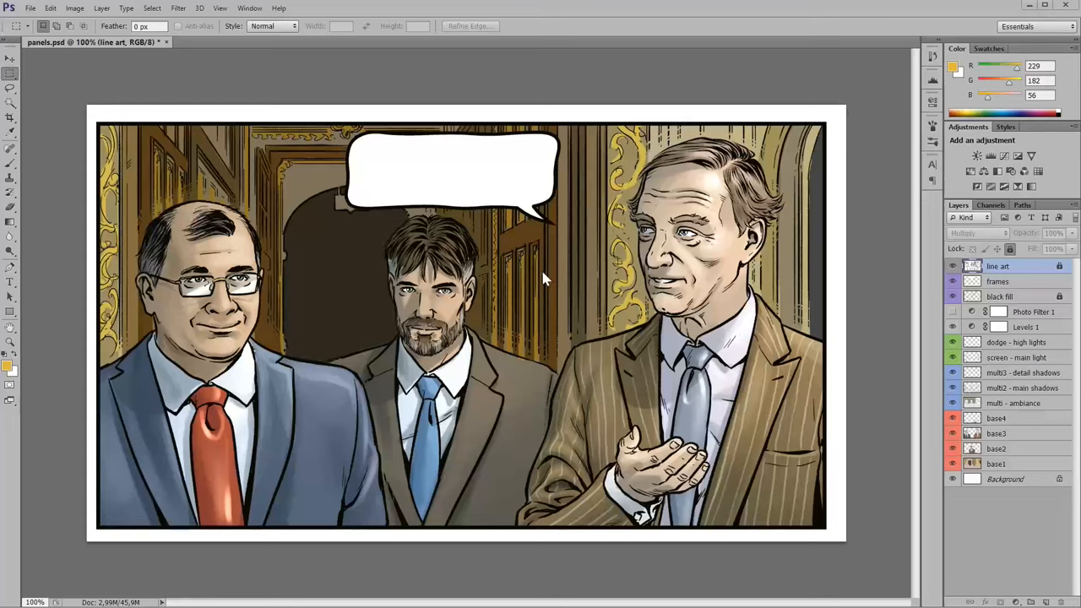
mouse_move(596, 306)
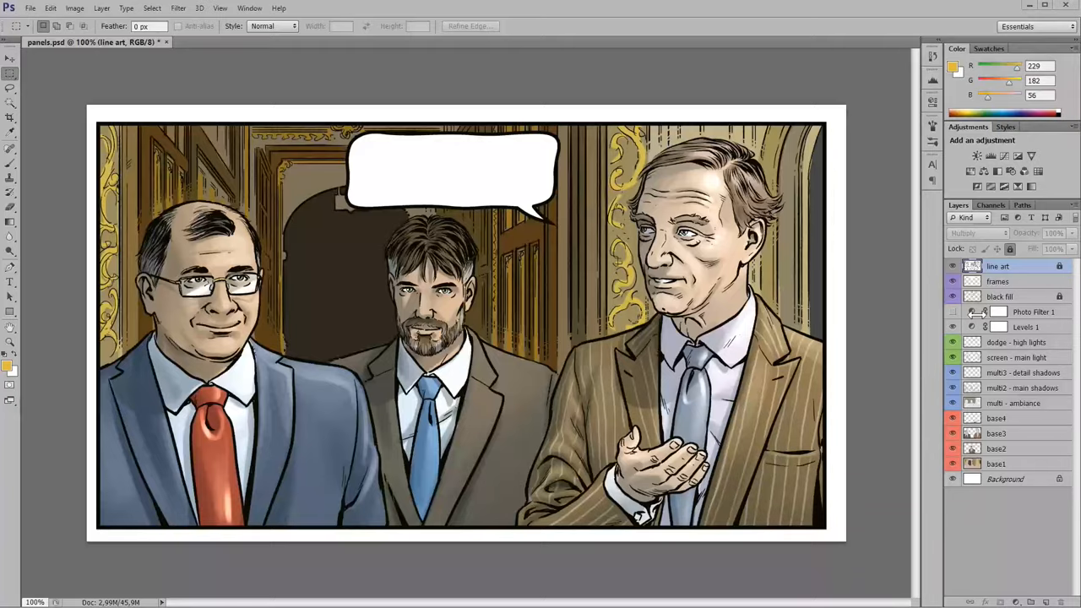
Close panels.psd and discard its unsaved changes at the save prompt.
key("Tab")
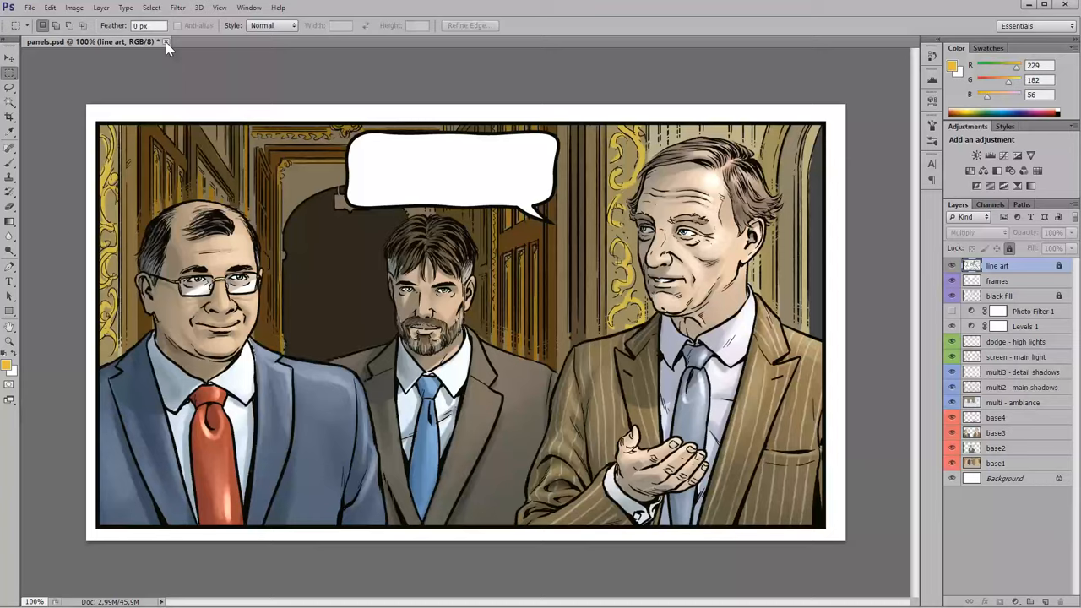
left_click(166, 41)
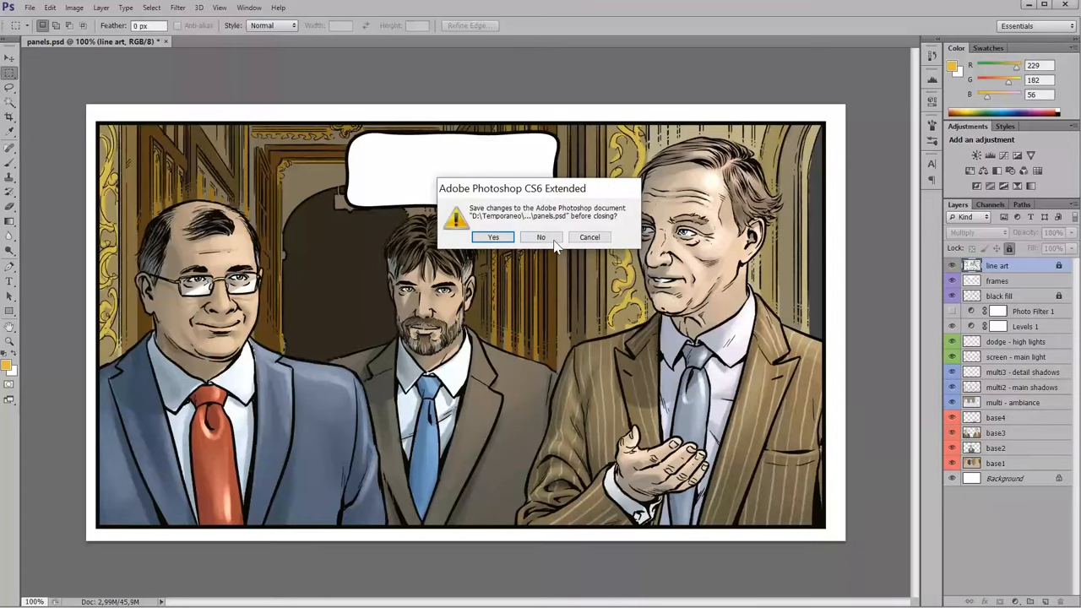
left_click(541, 236)
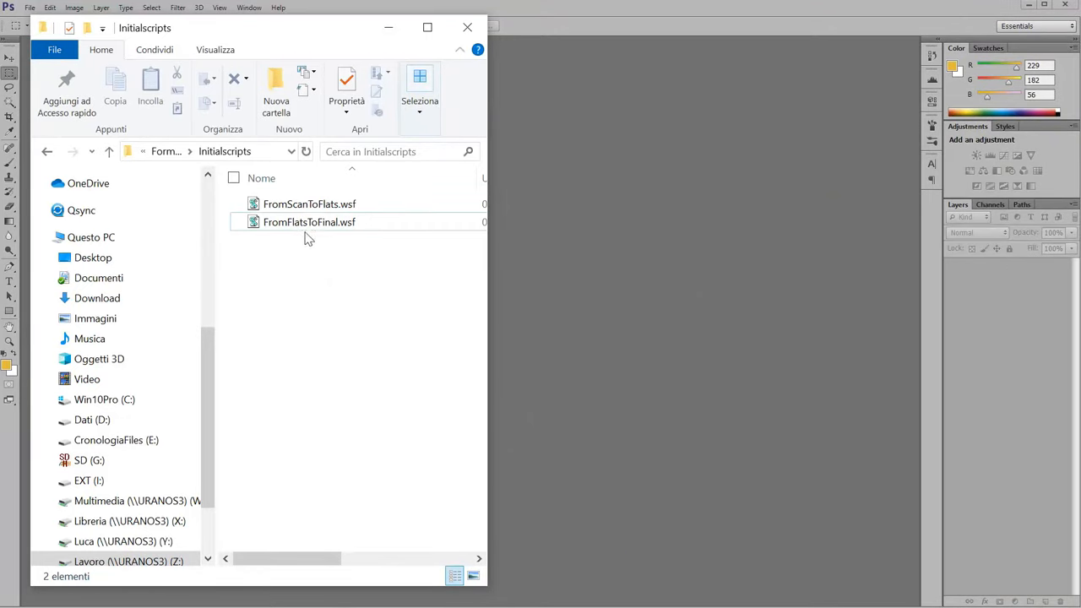
mouse_move(391, 313)
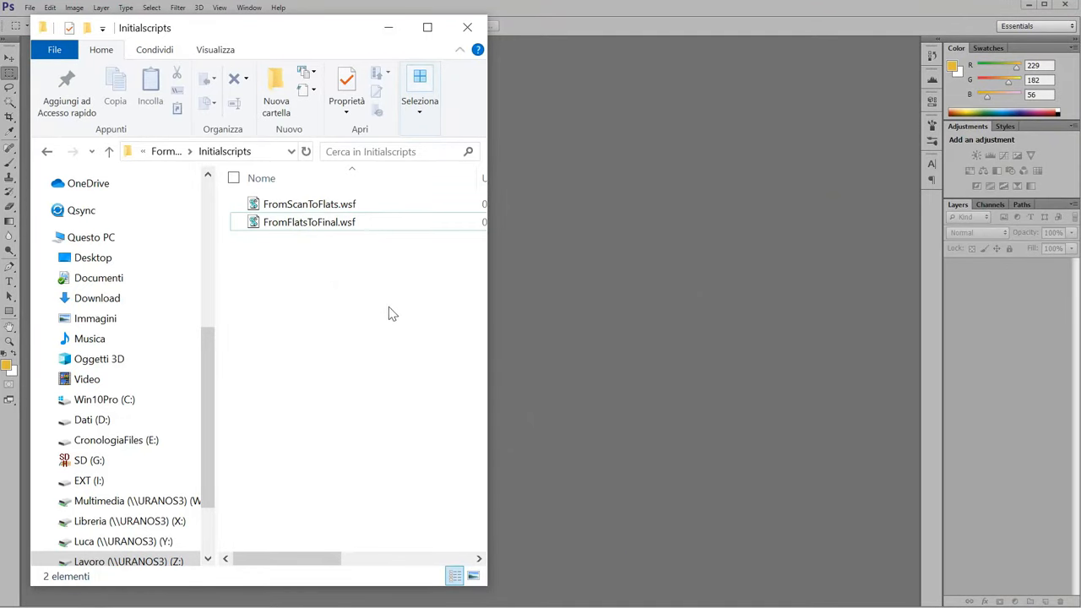
mouse_move(387, 304)
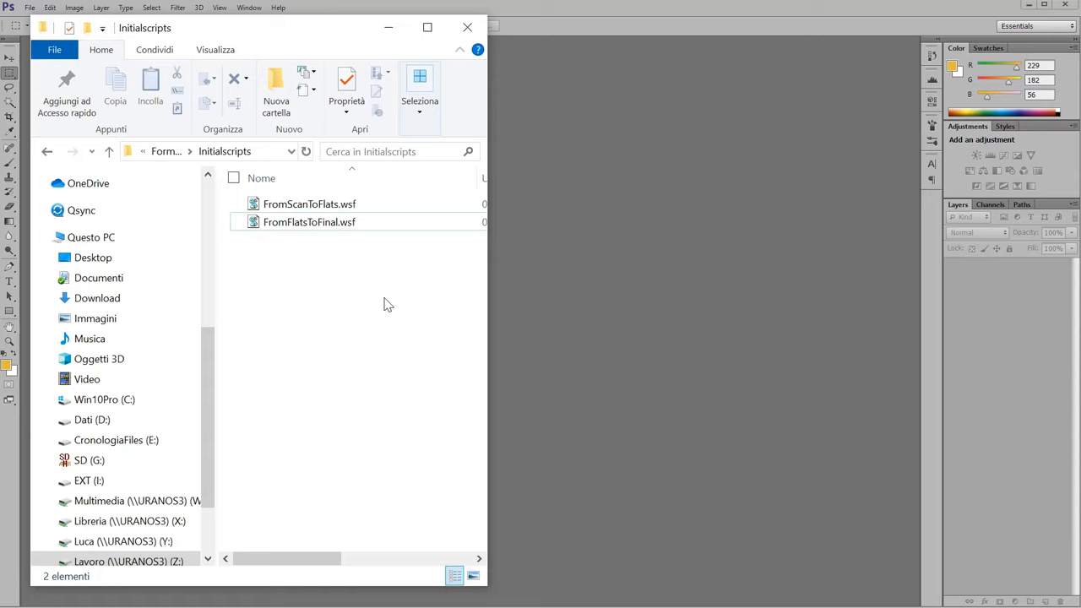
Pick the FromScanToFlats.wsf script in the Initialscripts folder.
left_click(309, 203)
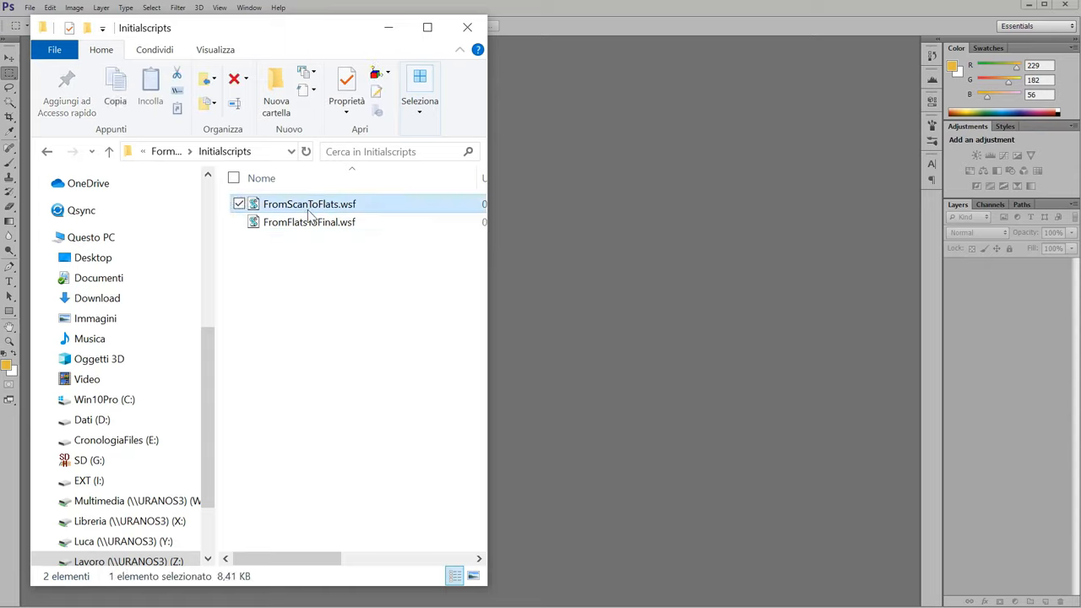
mouse_move(329, 211)
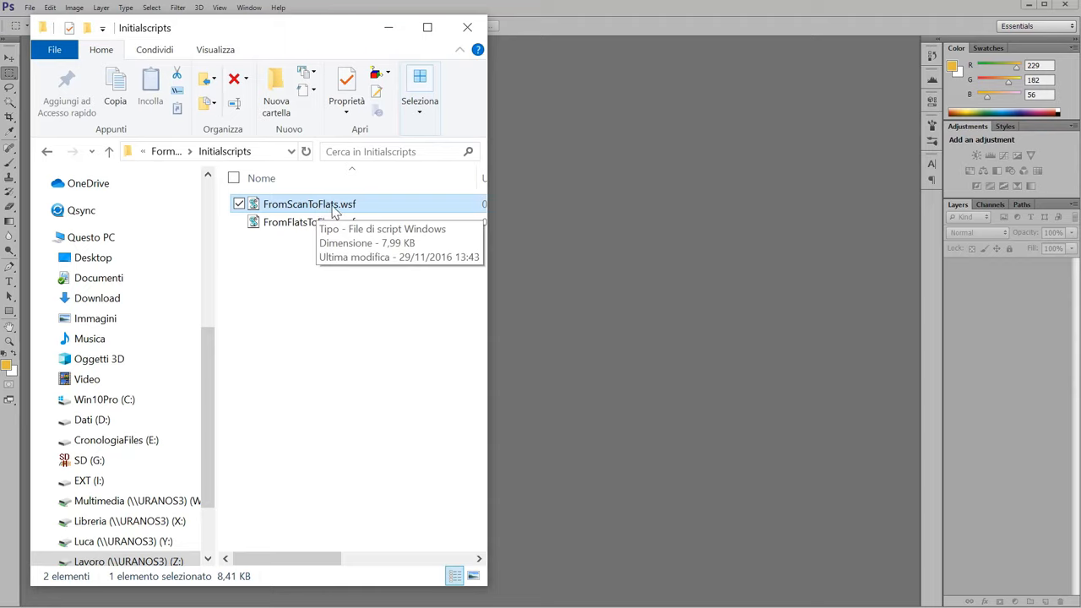
mouse_move(350, 292)
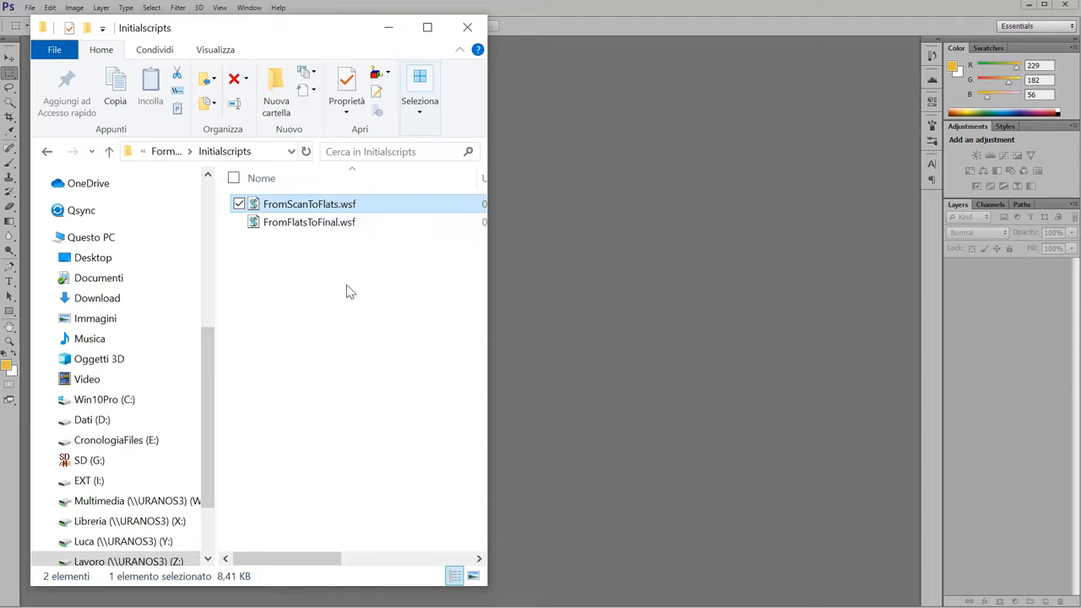
mouse_move(355, 262)
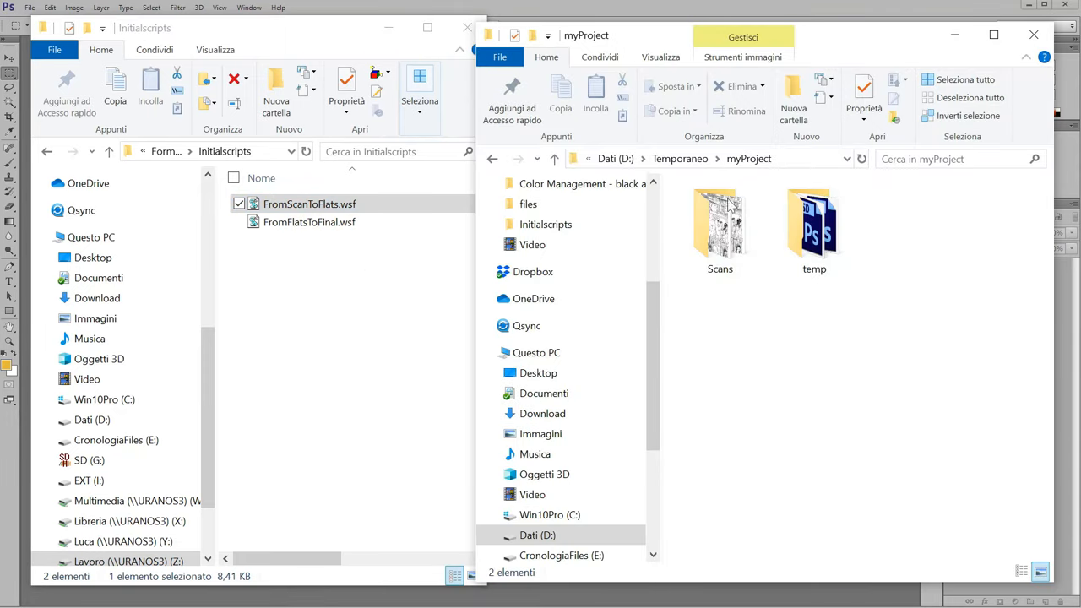
mouse_move(754, 172)
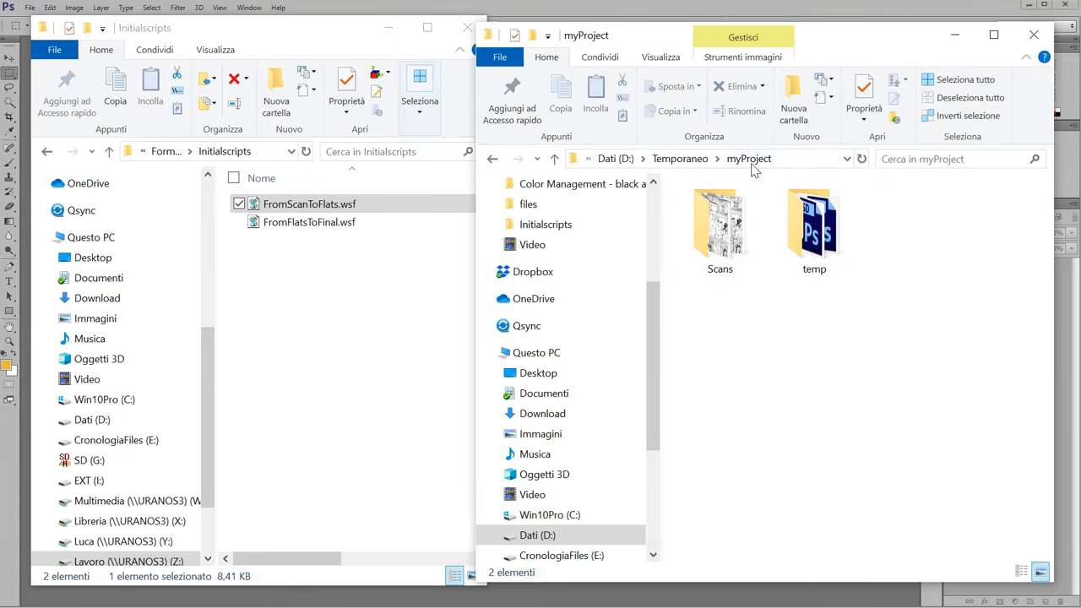
Enter the Scans folder and select all eleven scanned TIFF pages through EndsWithT.tif.
double_click(719, 223)
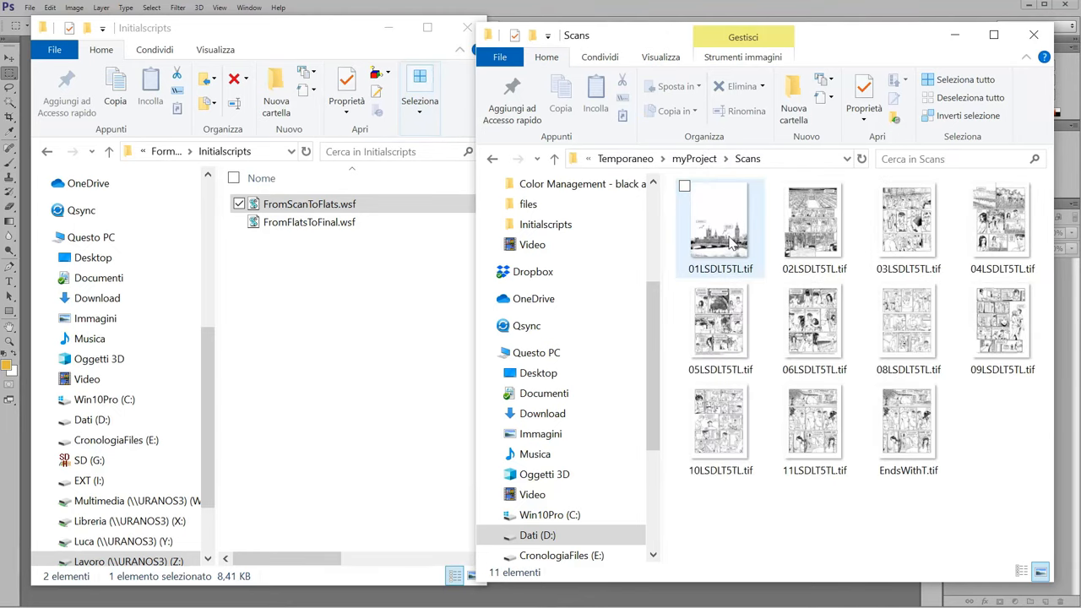
left_click(813, 223)
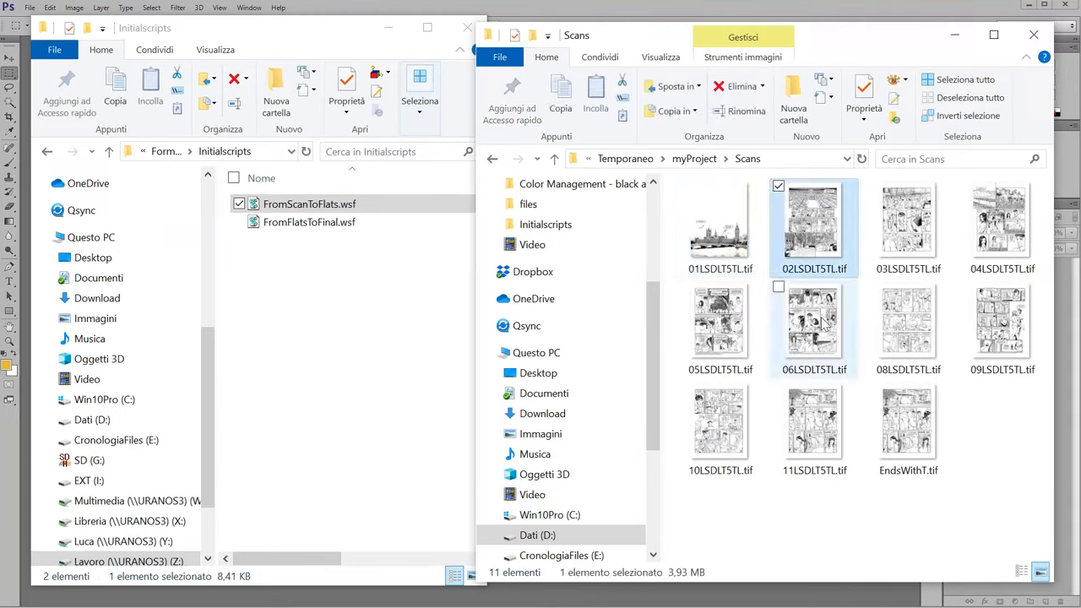
left_click(908, 223)
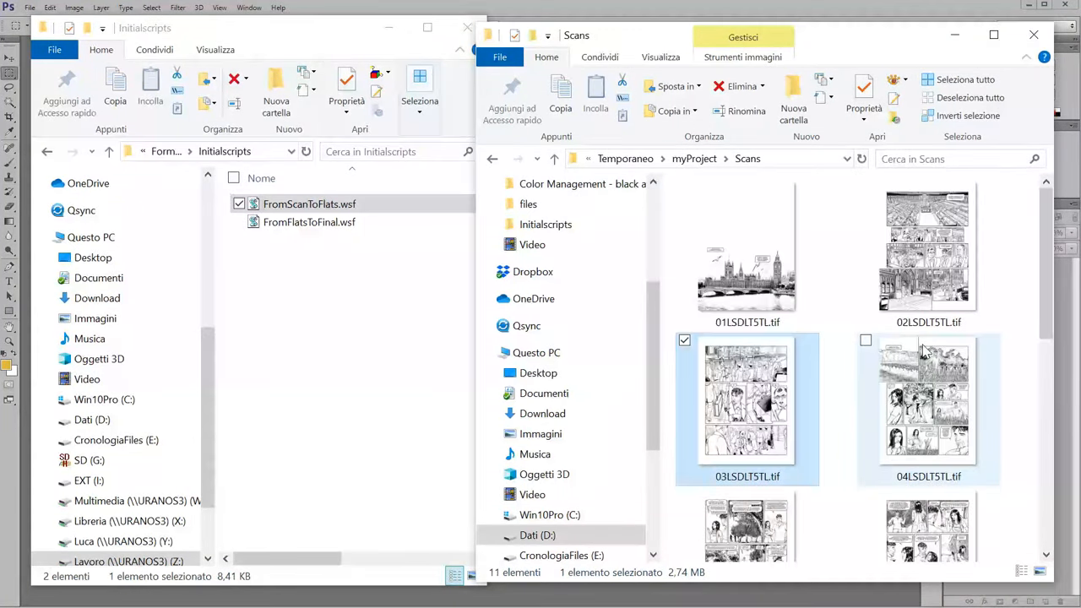
mouse_move(810, 355)
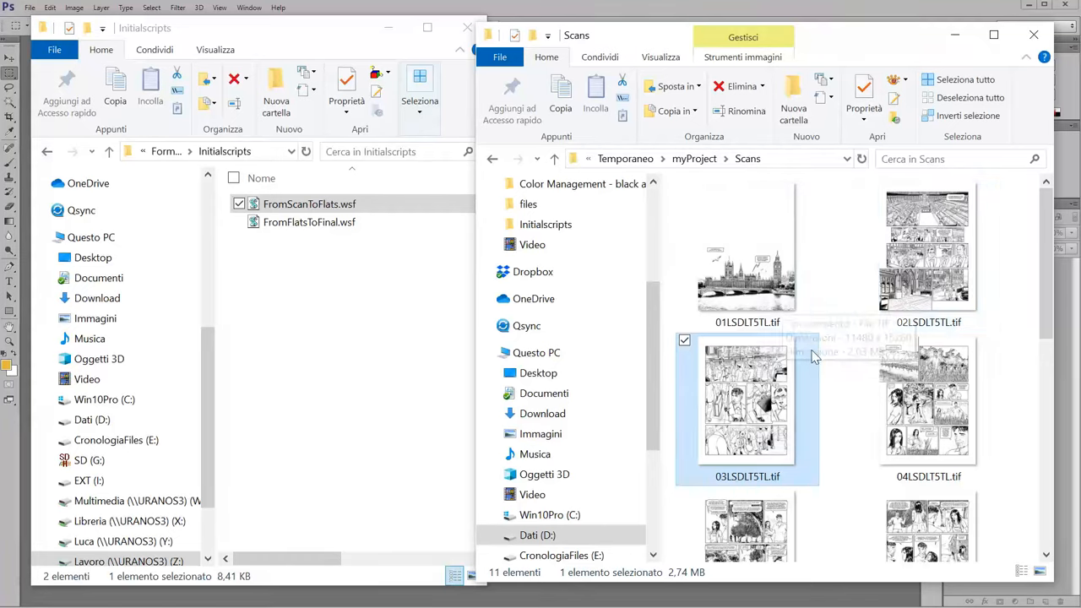
mouse_move(873, 300)
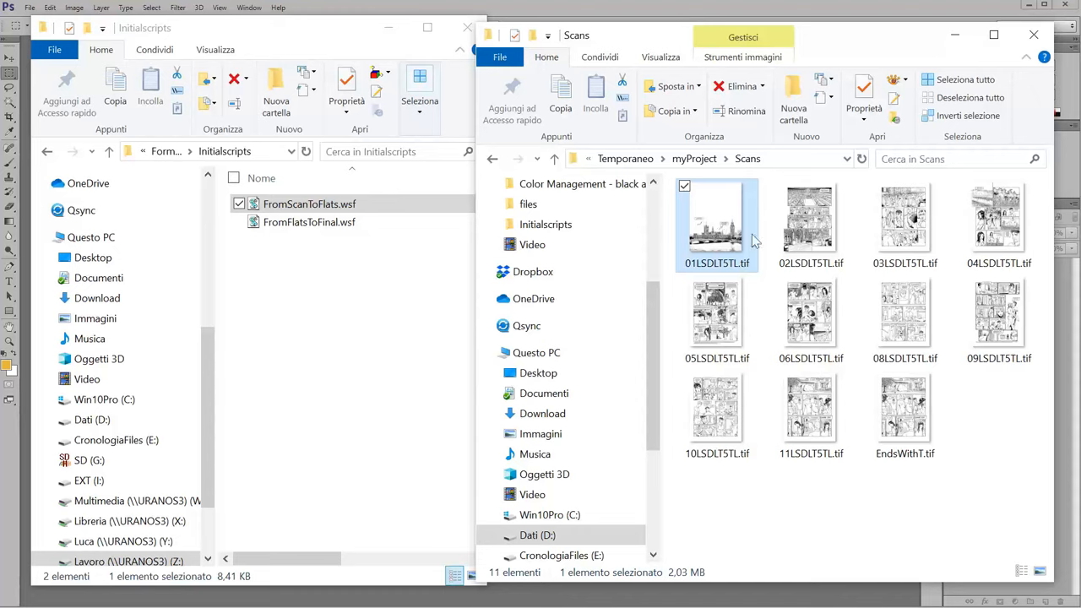
left_click(965, 80)
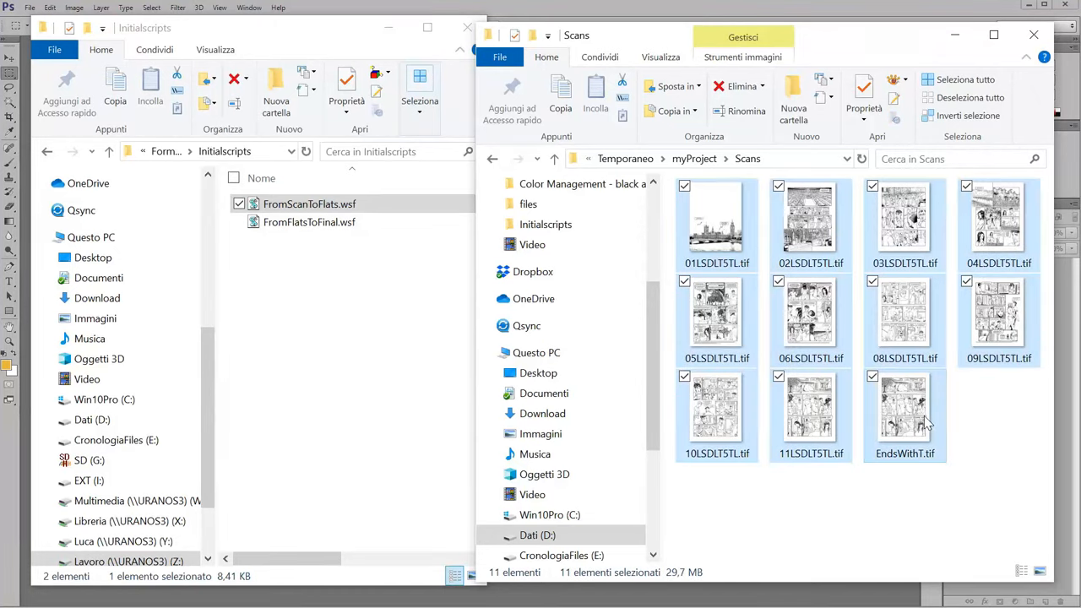
mouse_move(999, 317)
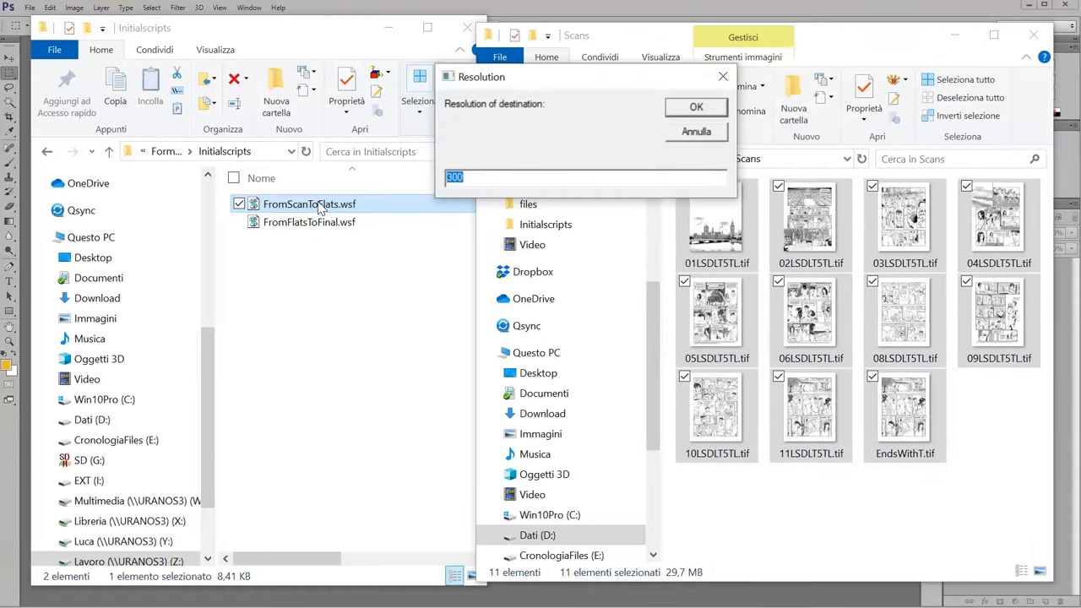
Move the Resolution prompt aside and confirm 300 as the destination resolution.
left_click_drag(481, 77, 464, 209)
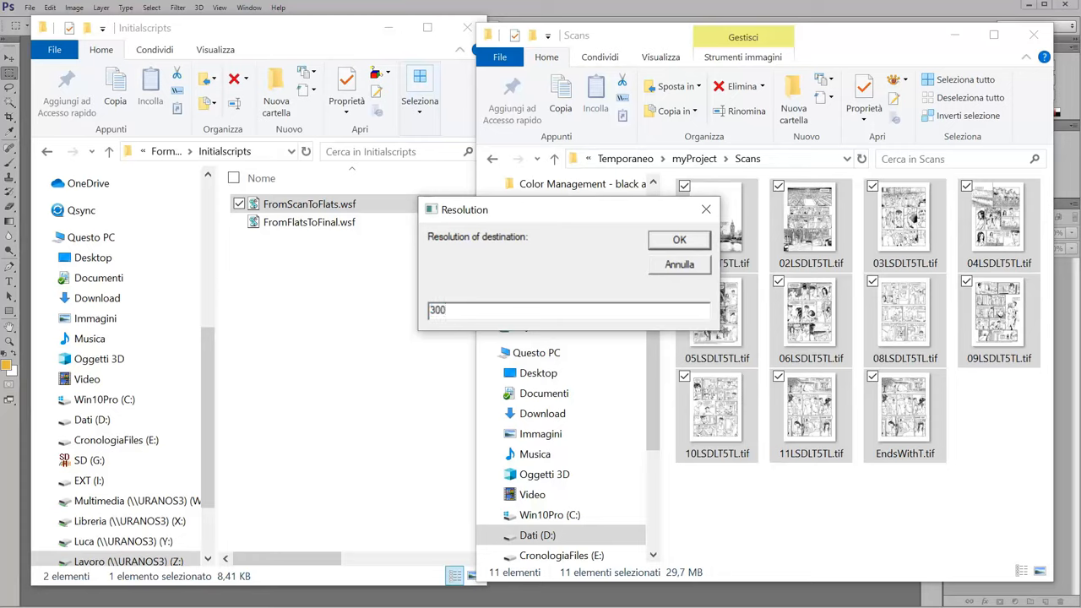
mouse_move(682, 257)
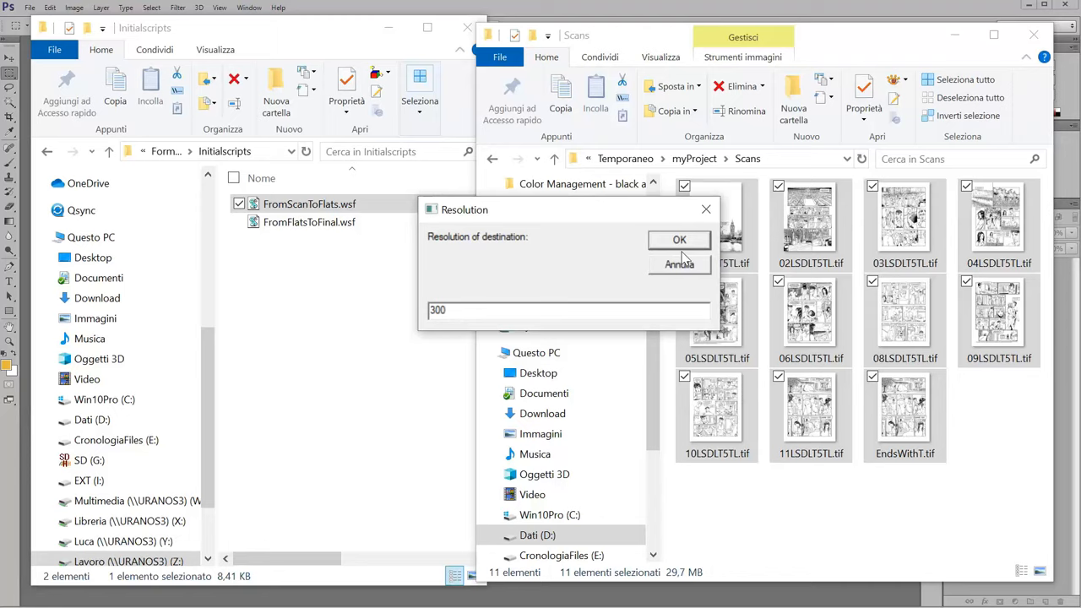
left_click(678, 240)
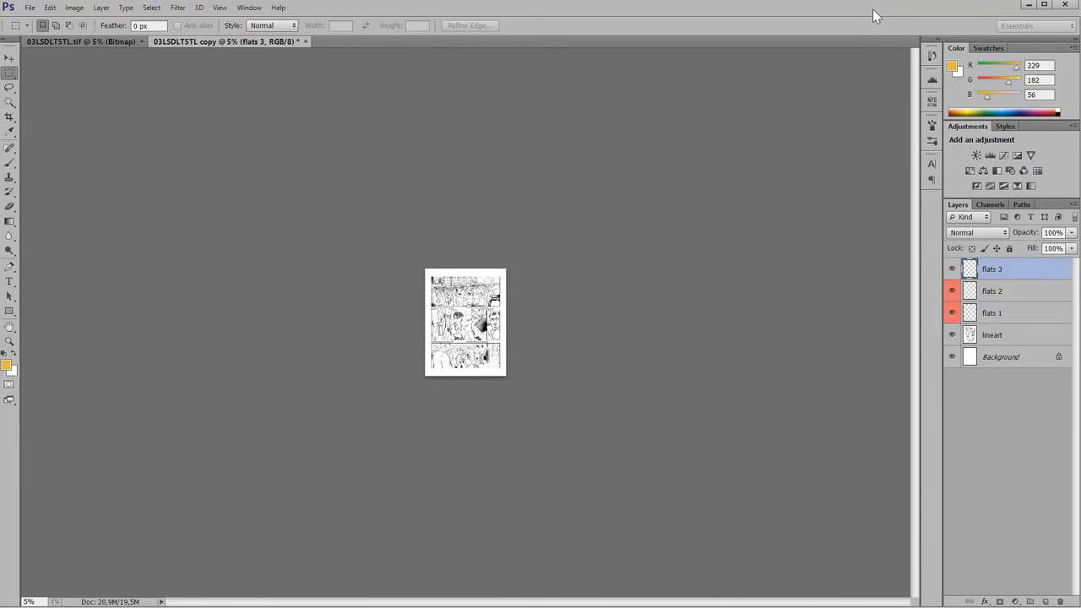
Close the page 03 flats copy and the scanned 03LSDLT5TL.tif.
left_click(304, 42)
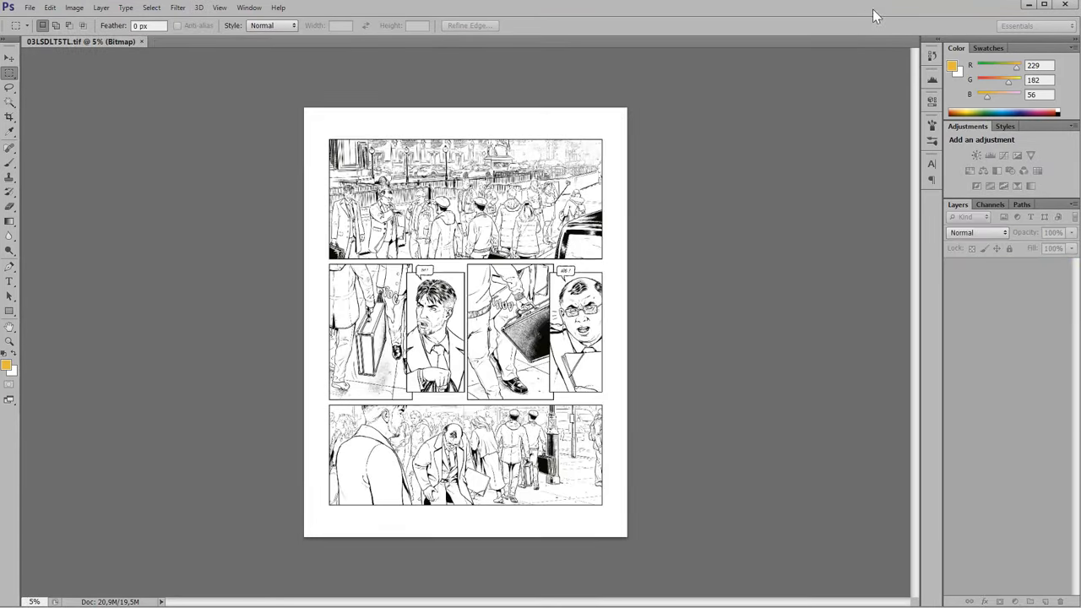
left_click(223, 41)
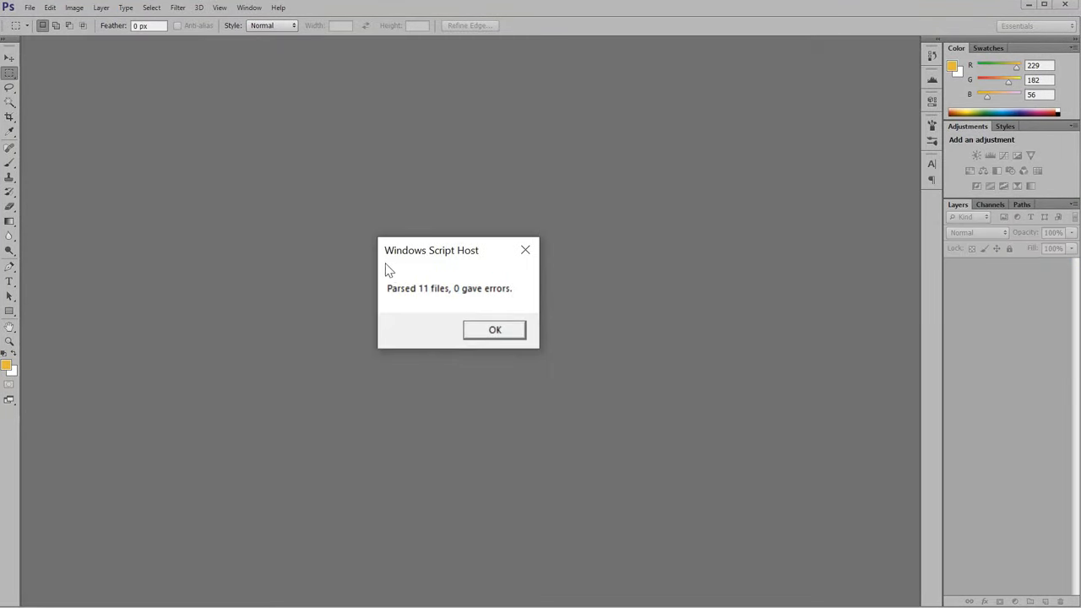
mouse_move(501, 290)
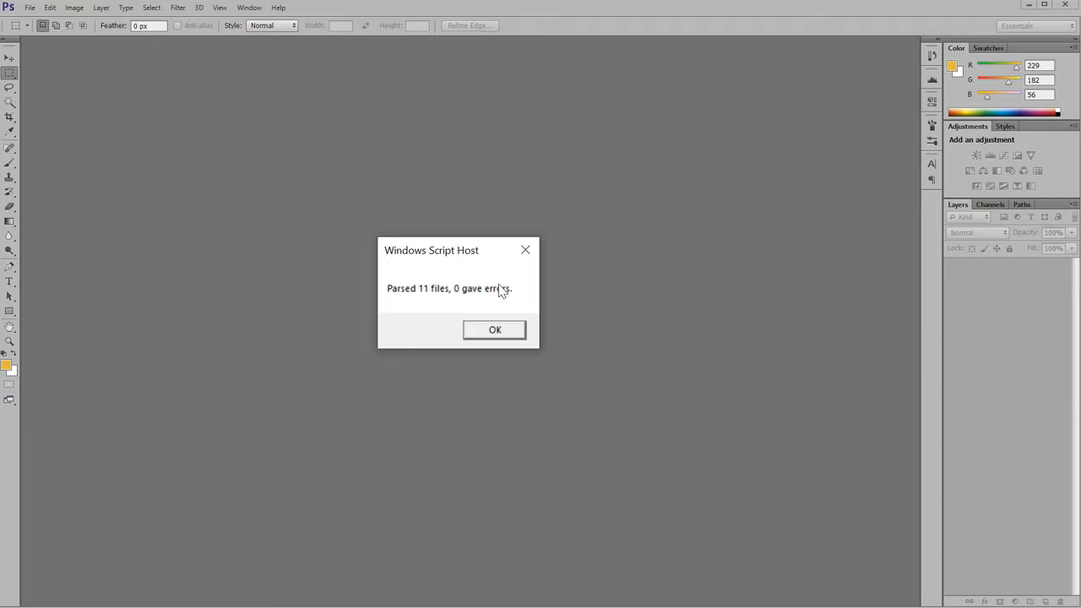
mouse_move(488, 291)
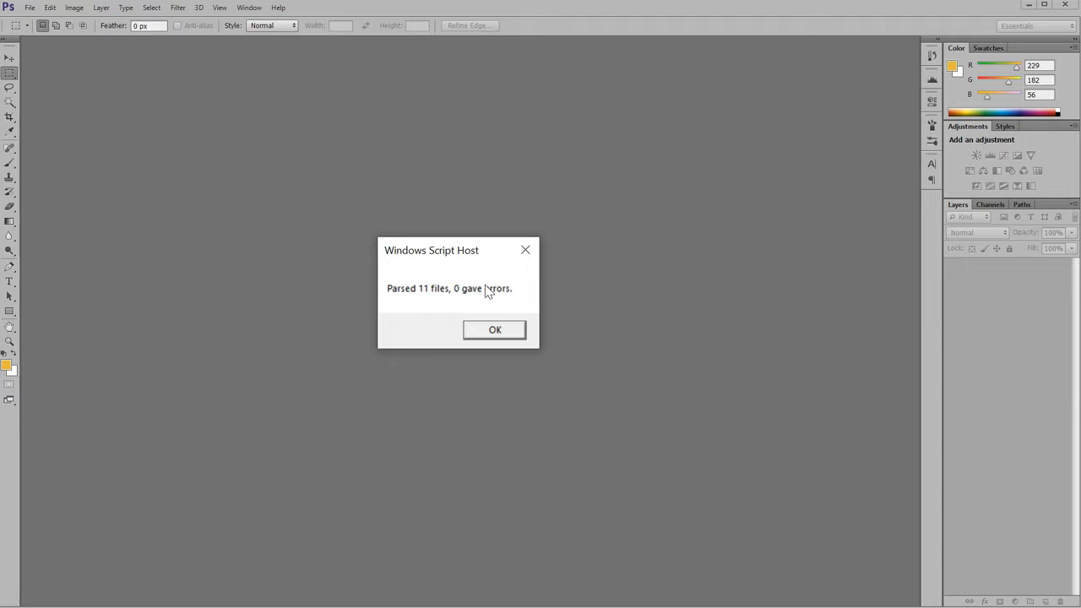
mouse_move(425, 298)
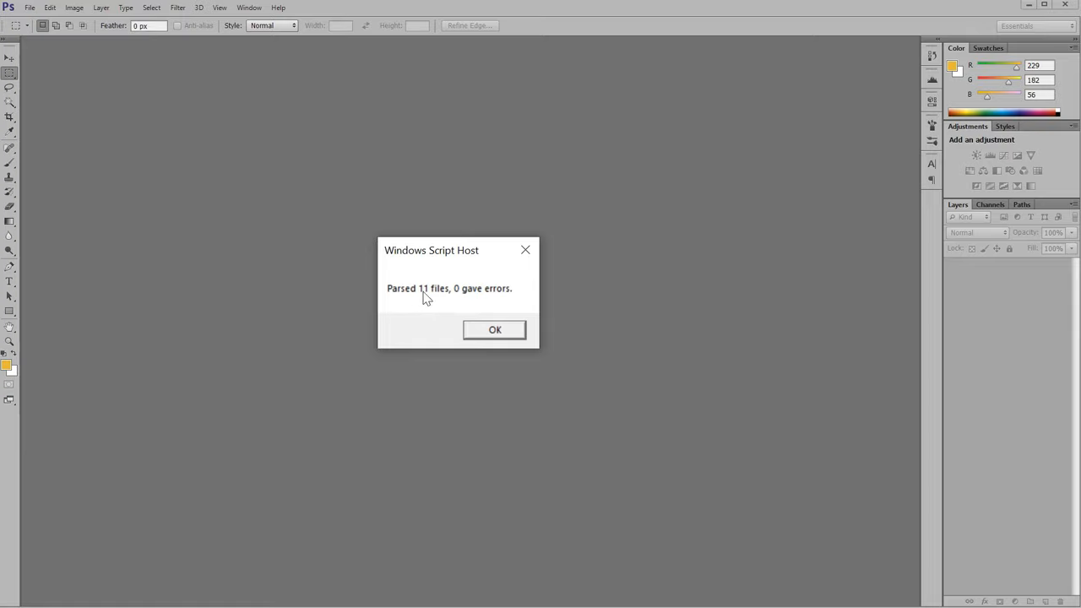
mouse_move(457, 316)
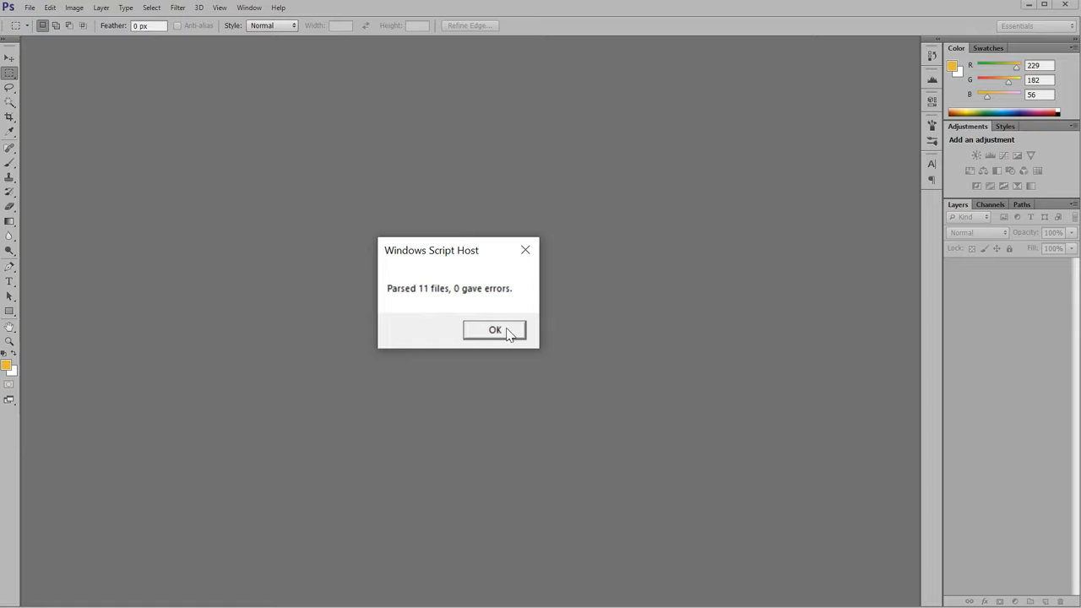
Dismiss the Windows Script Host report of 11 files parsed with no errors.
left_click(494, 329)
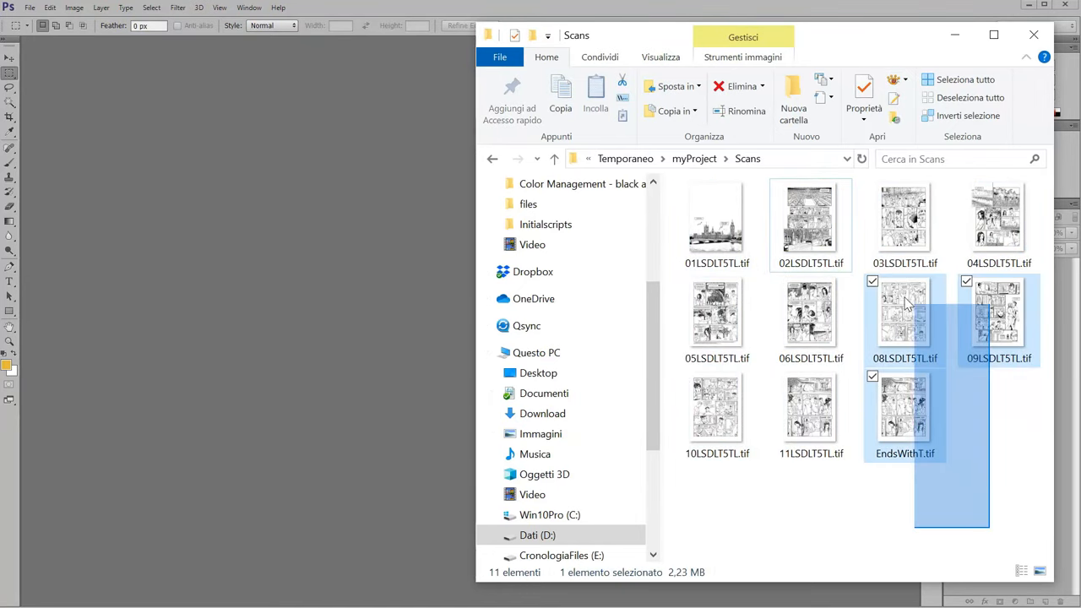
Go up from Scans to myProject and open 02LSDLT5TL.psd in Photoshop.
left_click(991, 441)
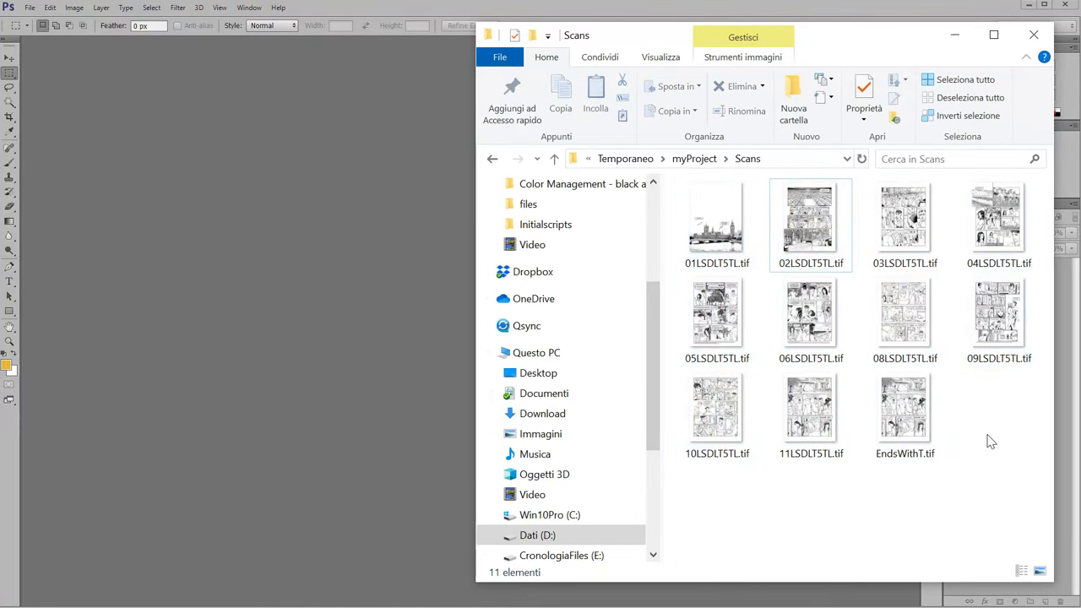
mouse_move(694, 159)
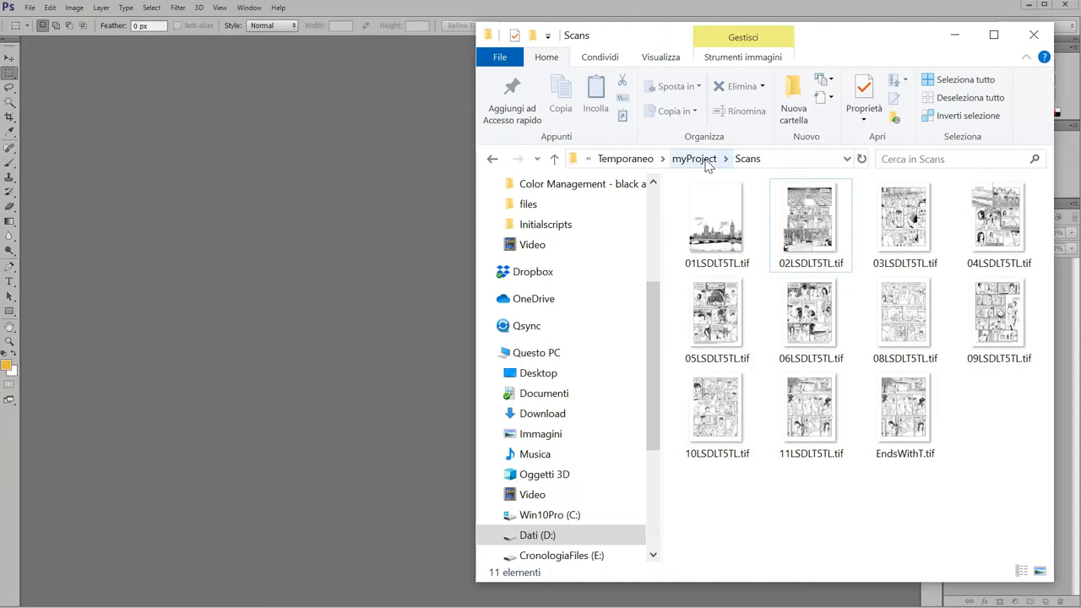
left_click(694, 159)
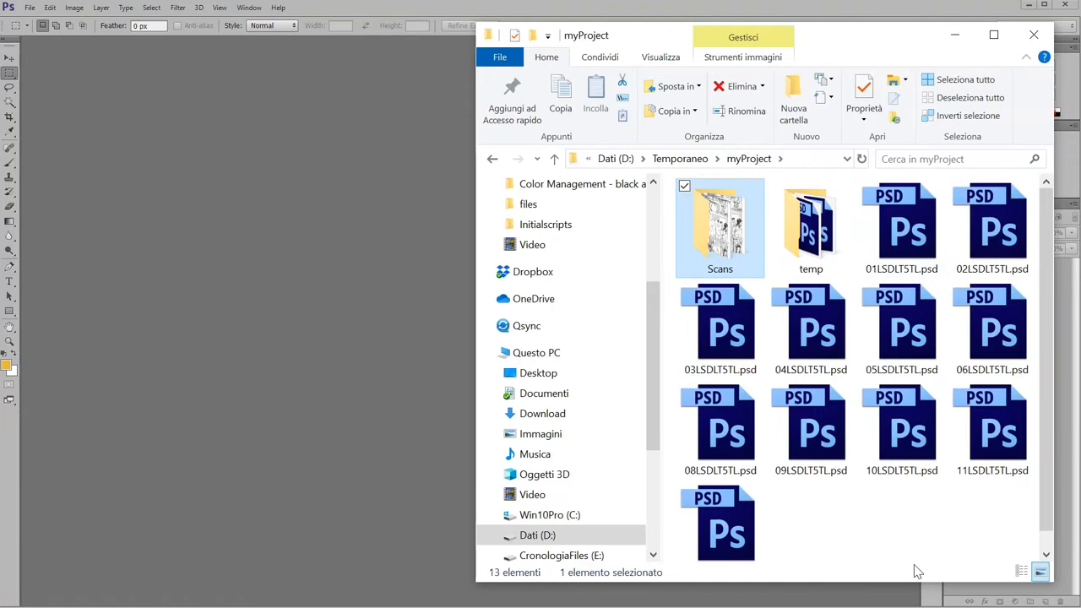
left_click(991, 224)
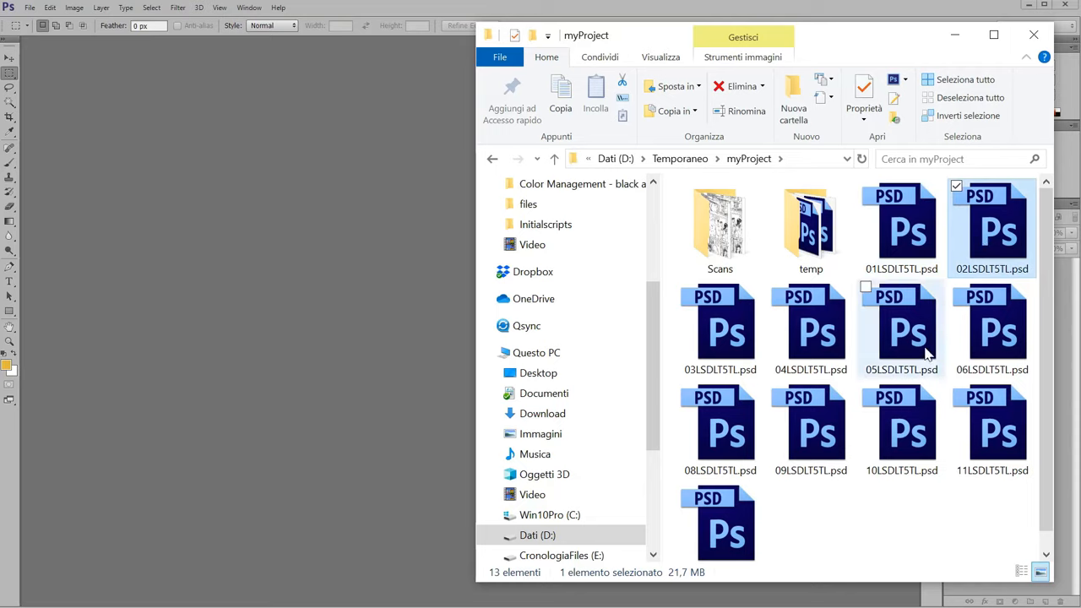
left_click(912, 544)
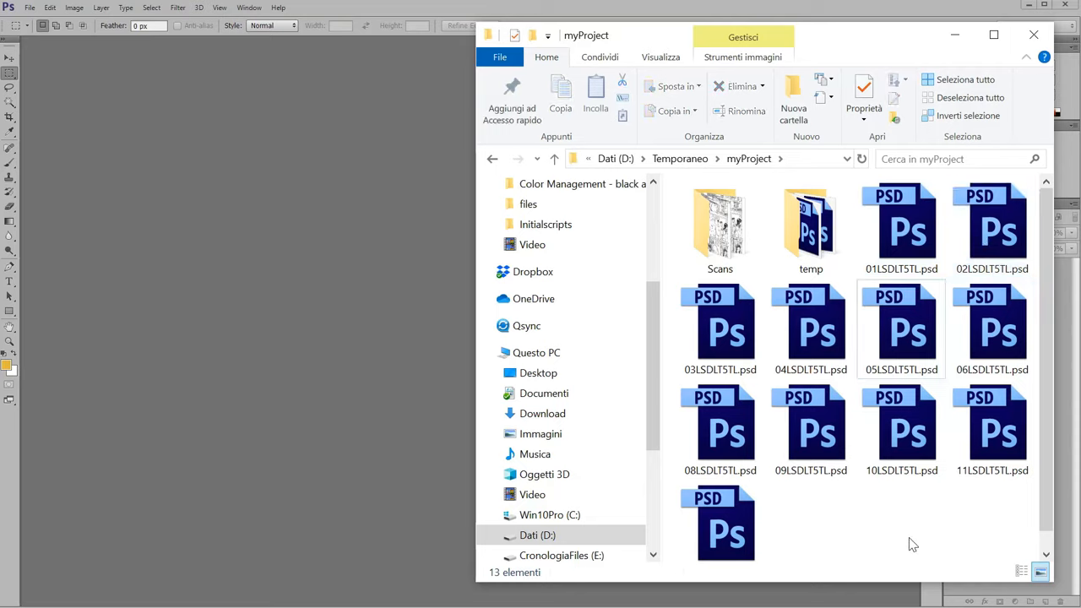
mouse_move(991, 223)
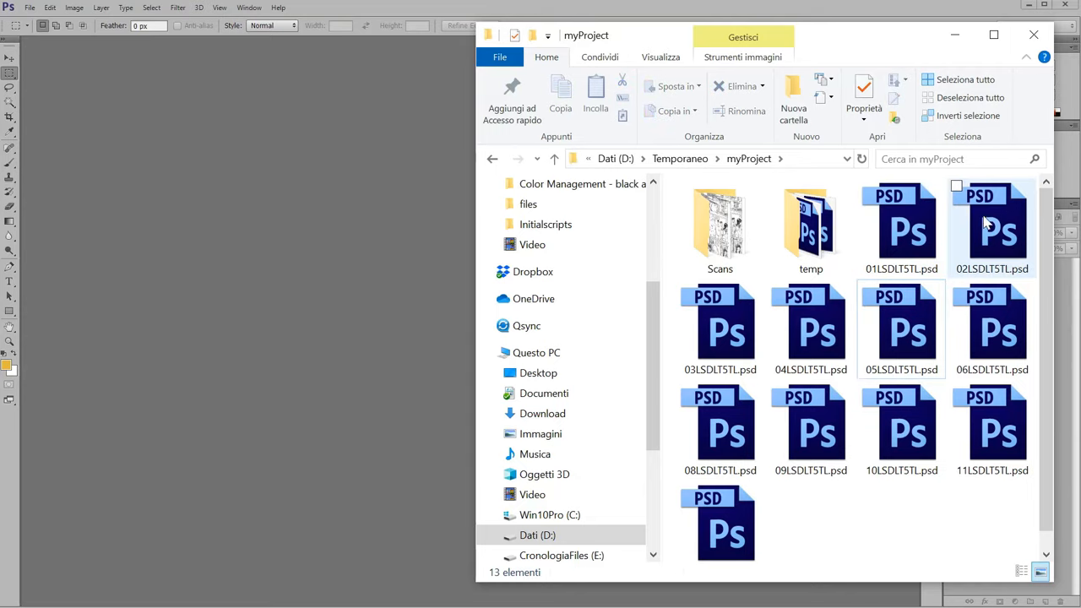
double_click(991, 224)
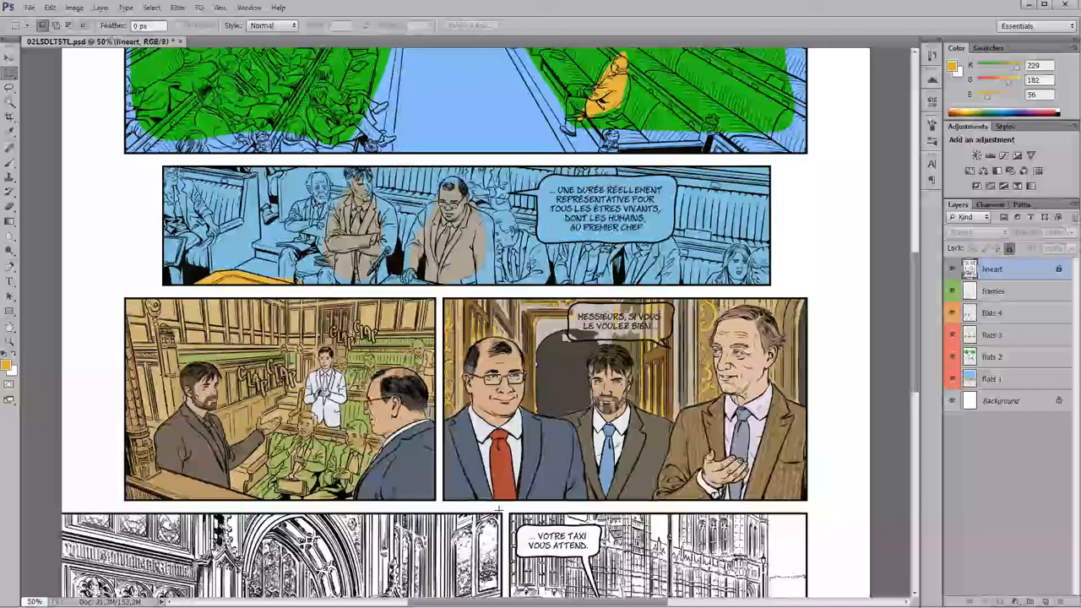
Isolate the flats 1 layer to check colours, restore all layers, then close page 02.
left_click(951, 379)
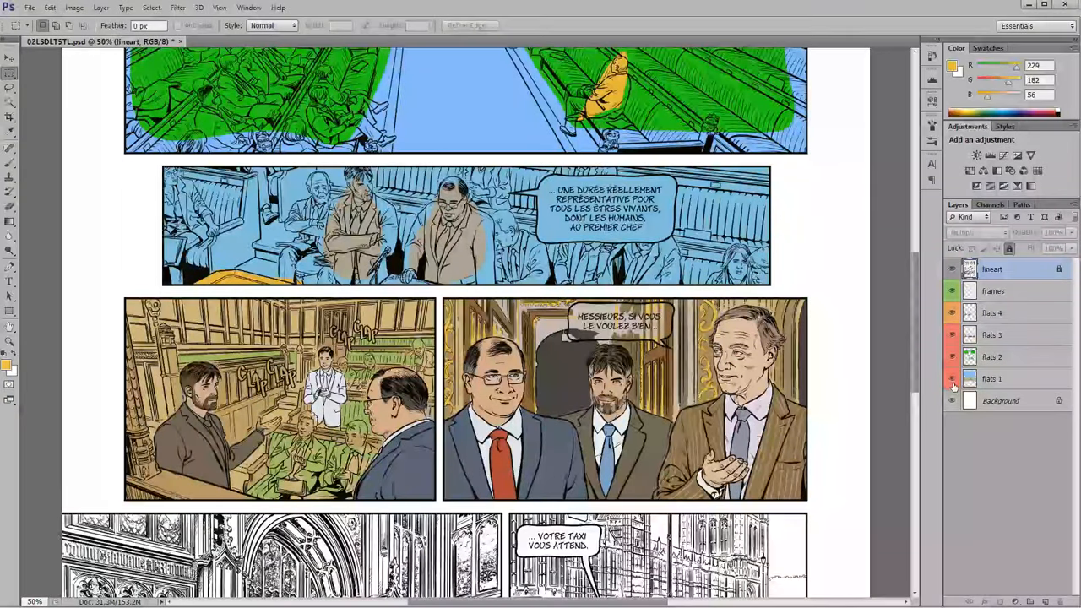
left_click(951, 381)
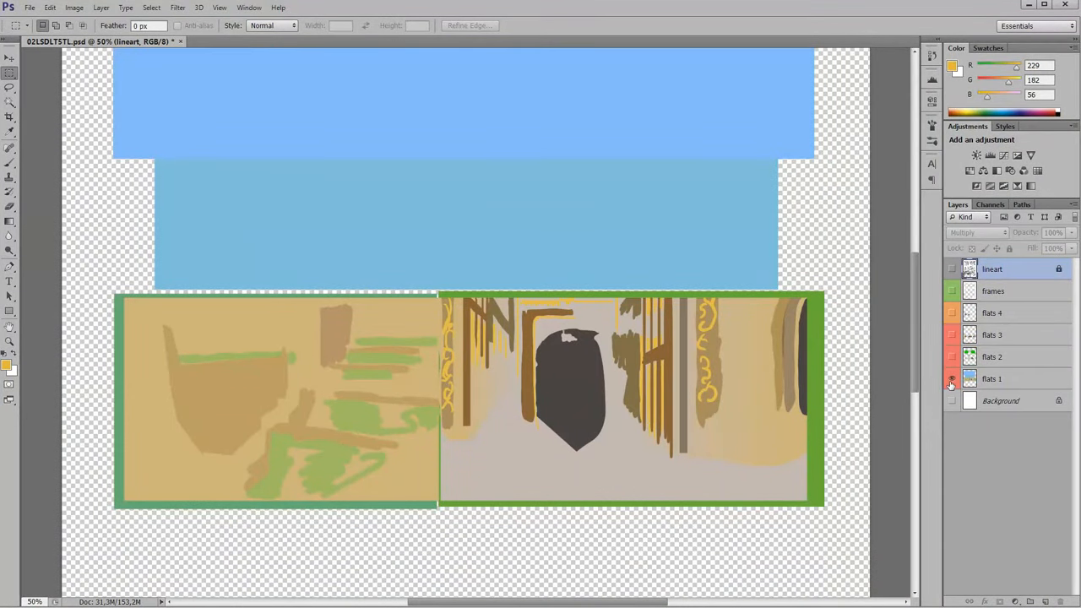
left_click(951, 313)
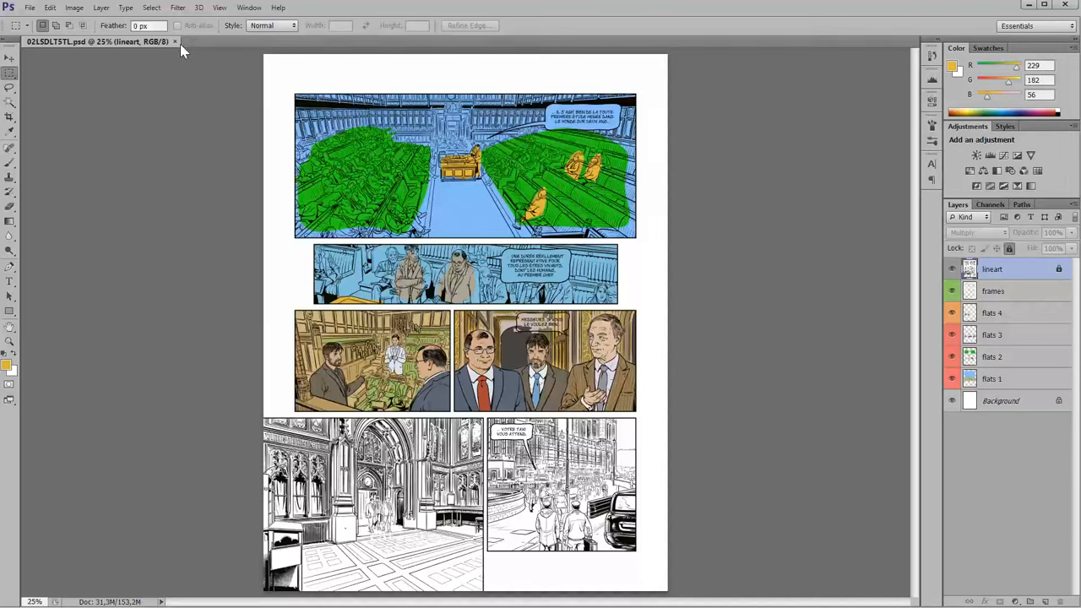
mouse_move(177, 48)
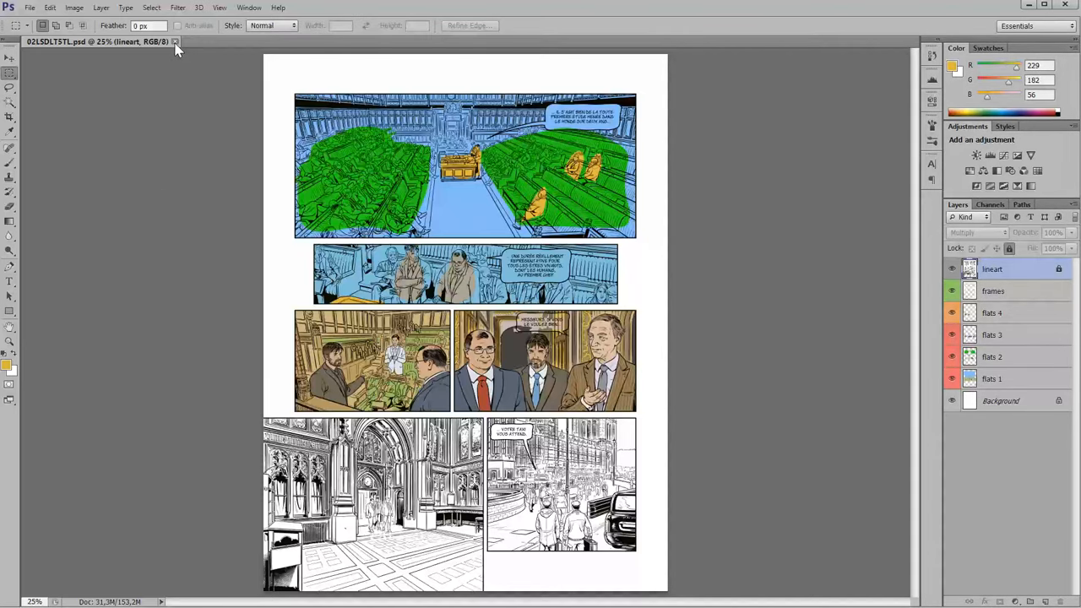
key("alt+tab")
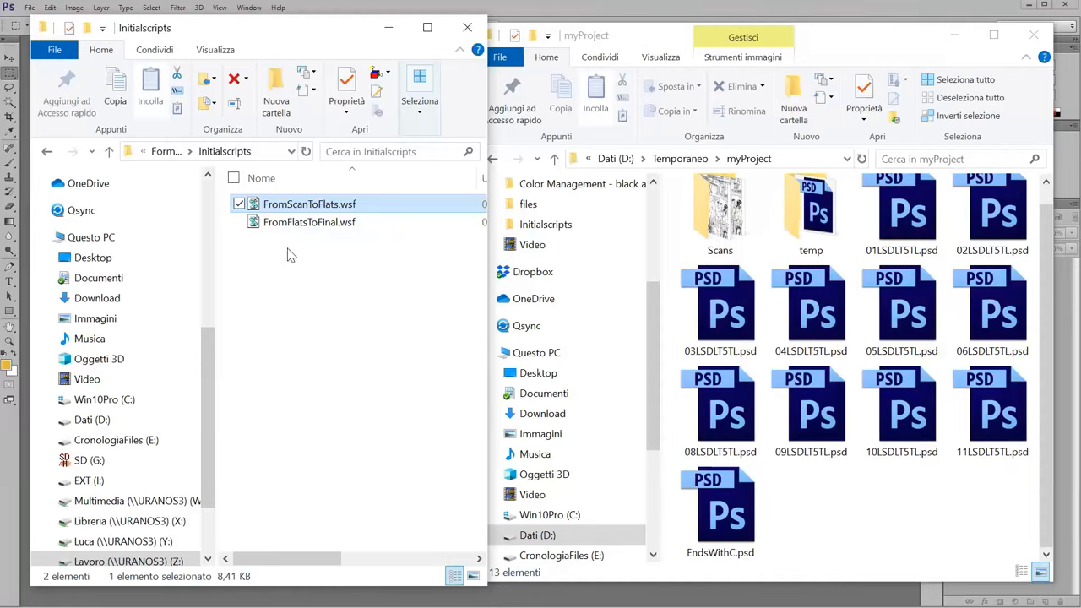
Choose FromFlatsToFinal.wsf and select PSD pages 01LSDLT5TL through 05LSDLT5TL in myProject.
left_click(309, 221)
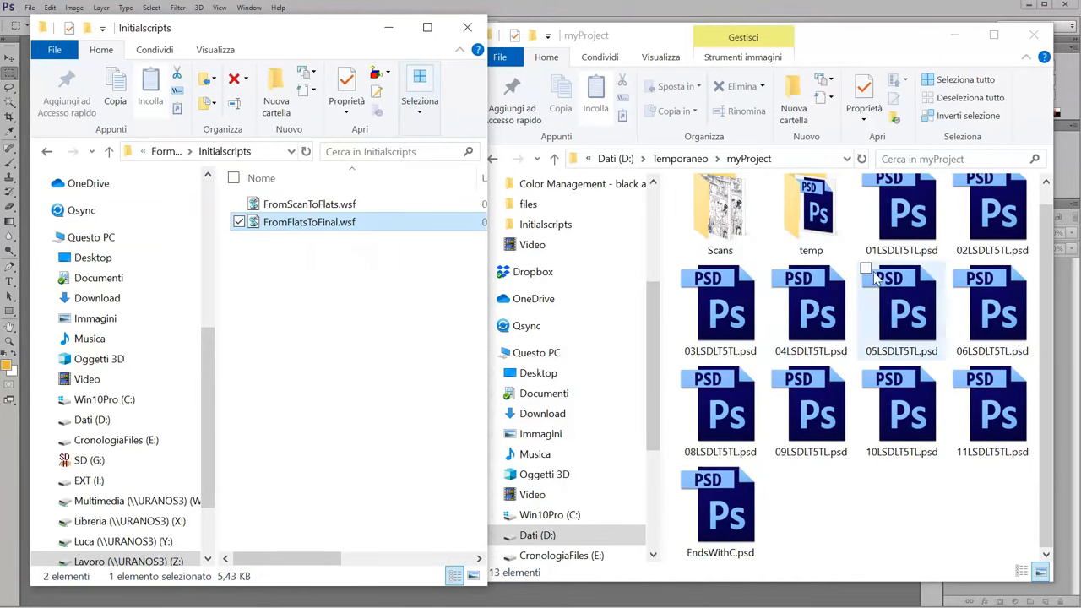
left_click(901, 215)
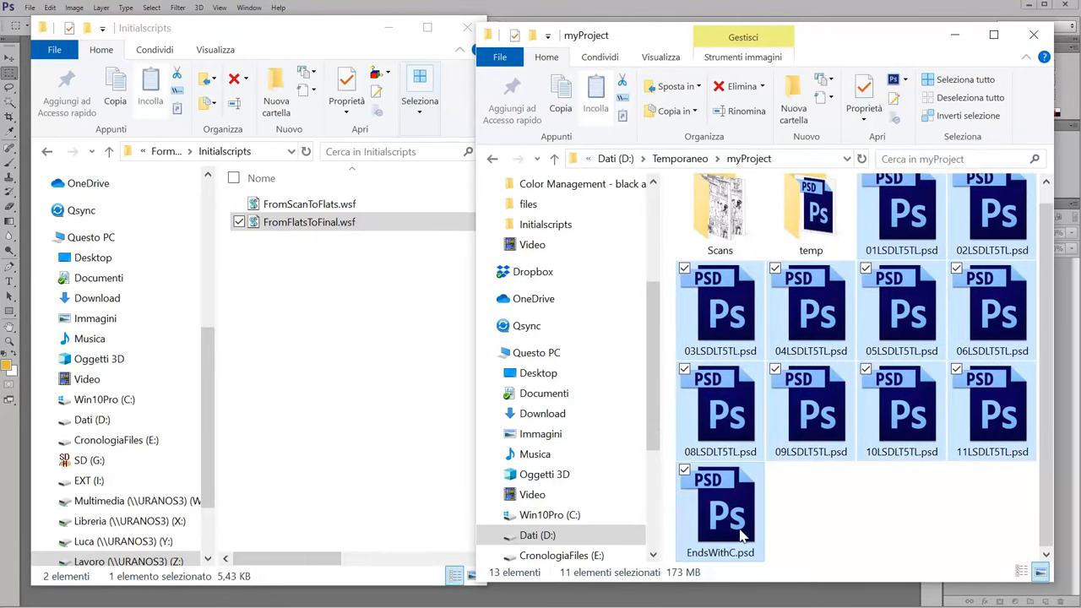
left_click(901, 215)
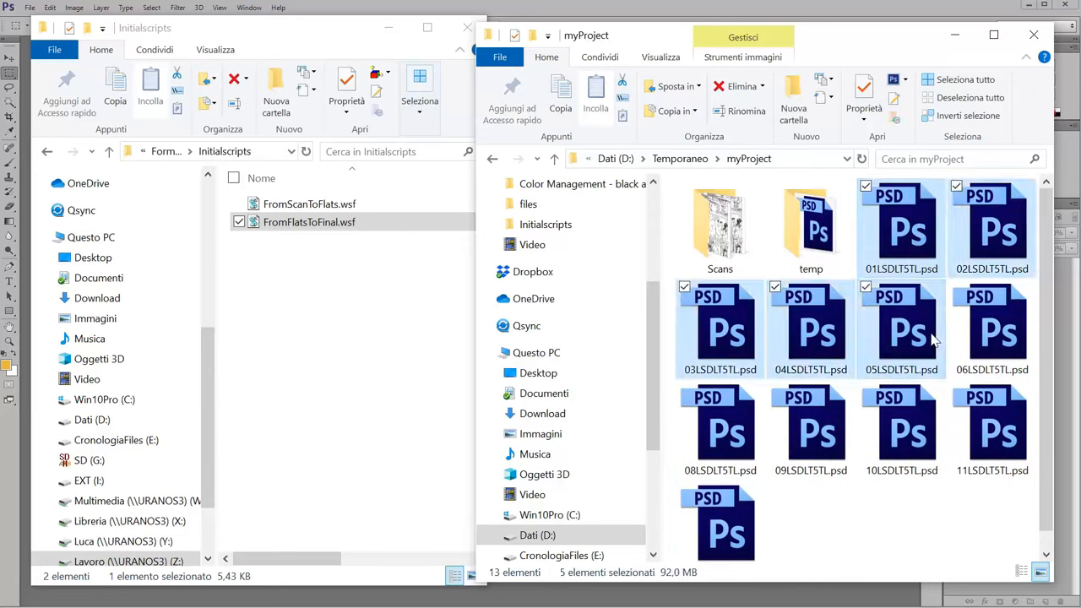
mouse_move(912, 244)
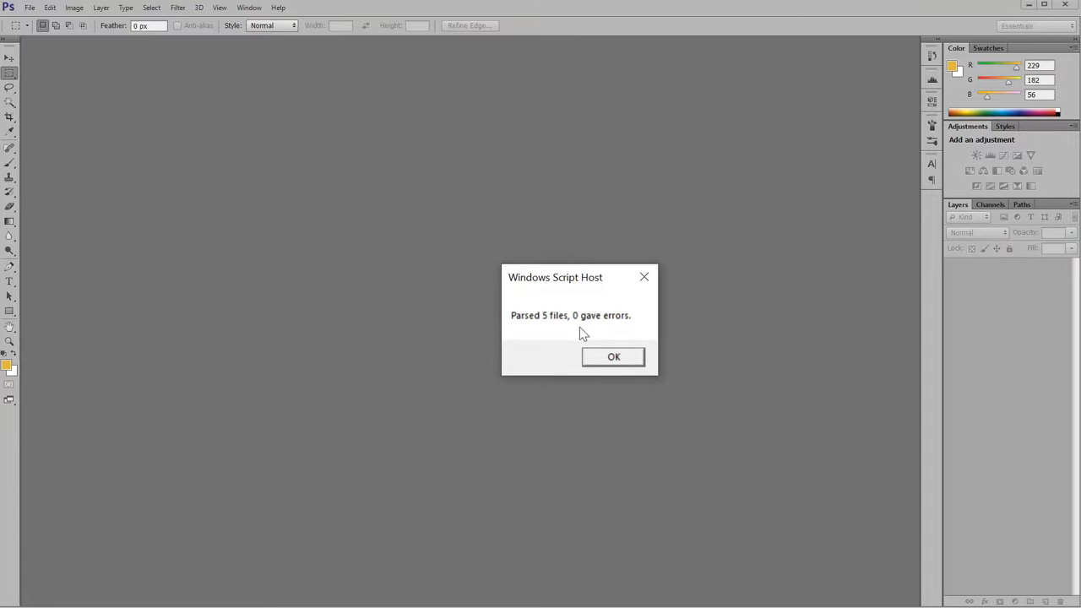
Dismiss the Windows Script Host report of 5 files parsed with 0 errors.
left_click(613, 356)
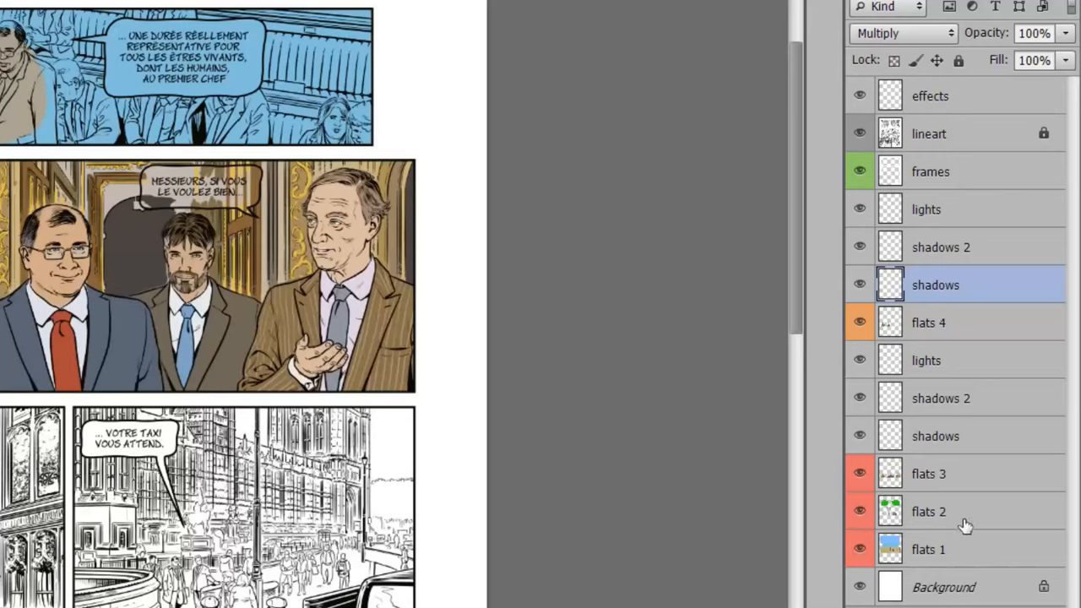
mouse_move(945, 446)
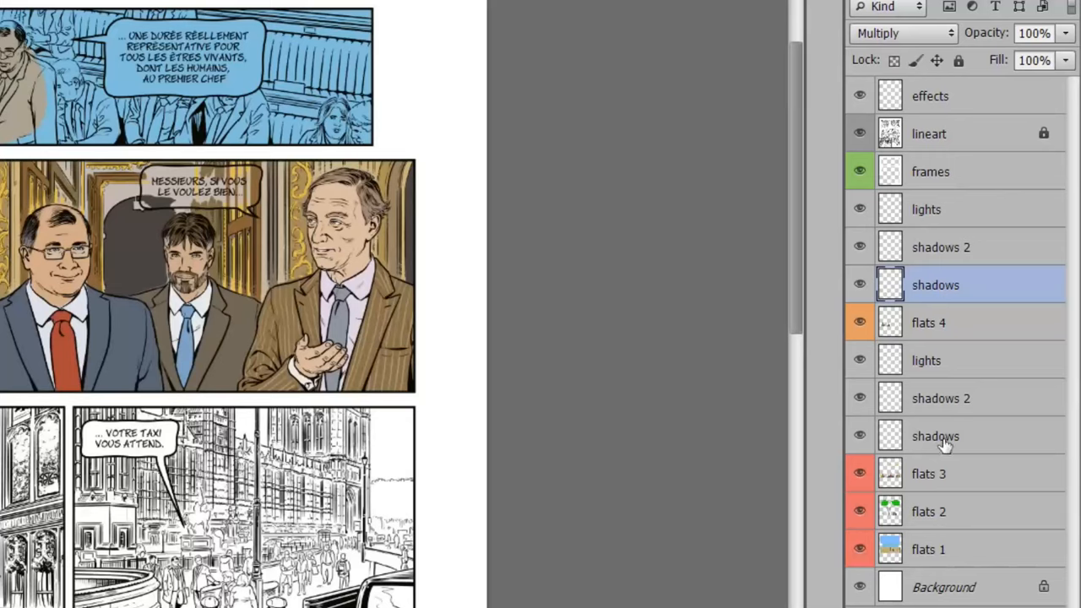
Review the lower shadows 2 and lower shadows layers, then view the whole page.
left_click(940, 398)
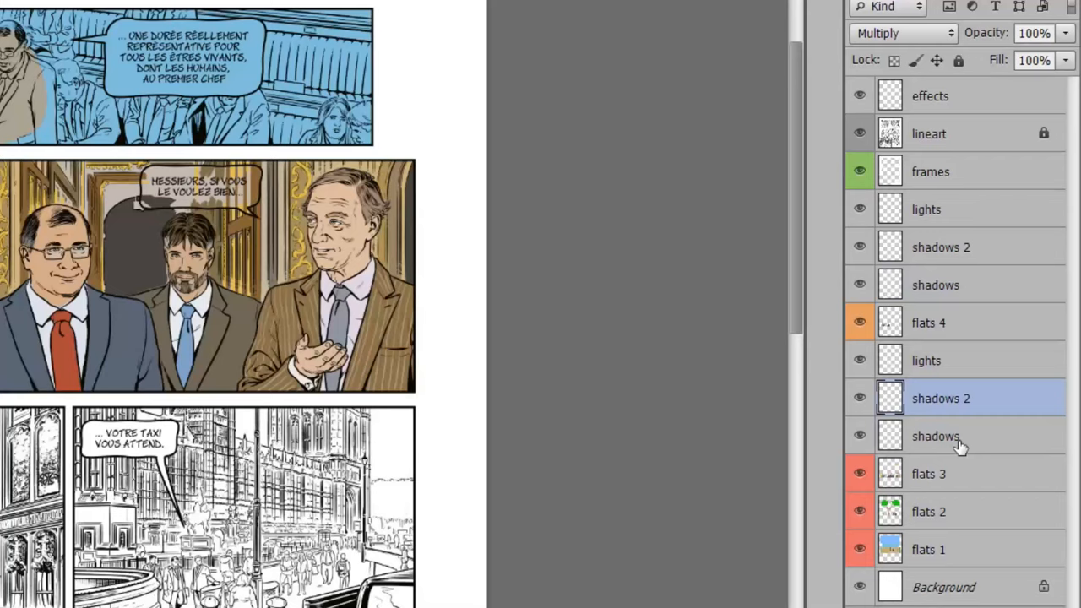
left_click(926, 360)
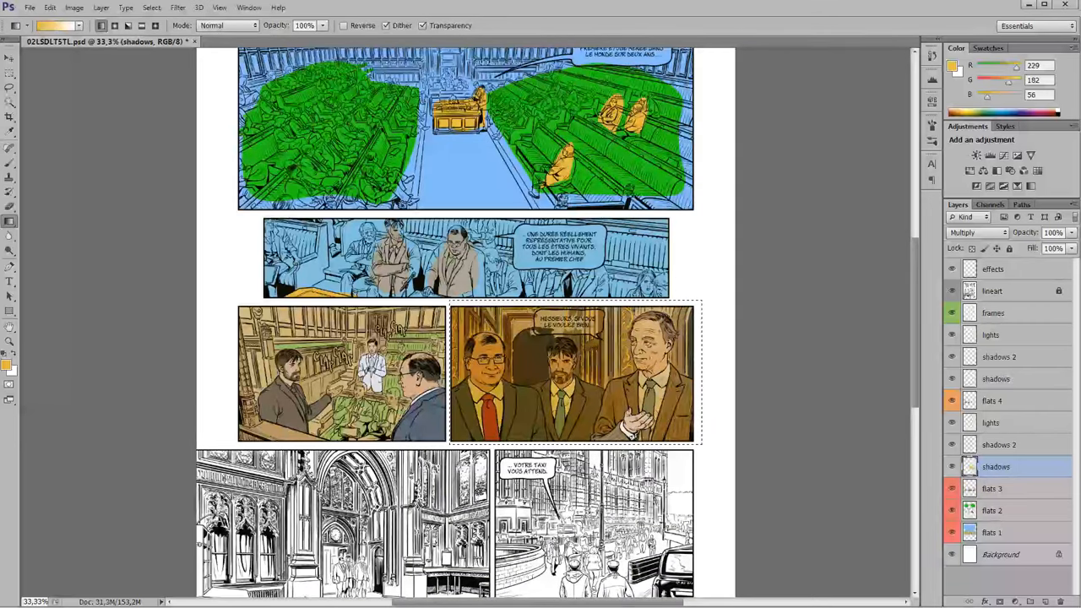
left_click(999, 444)
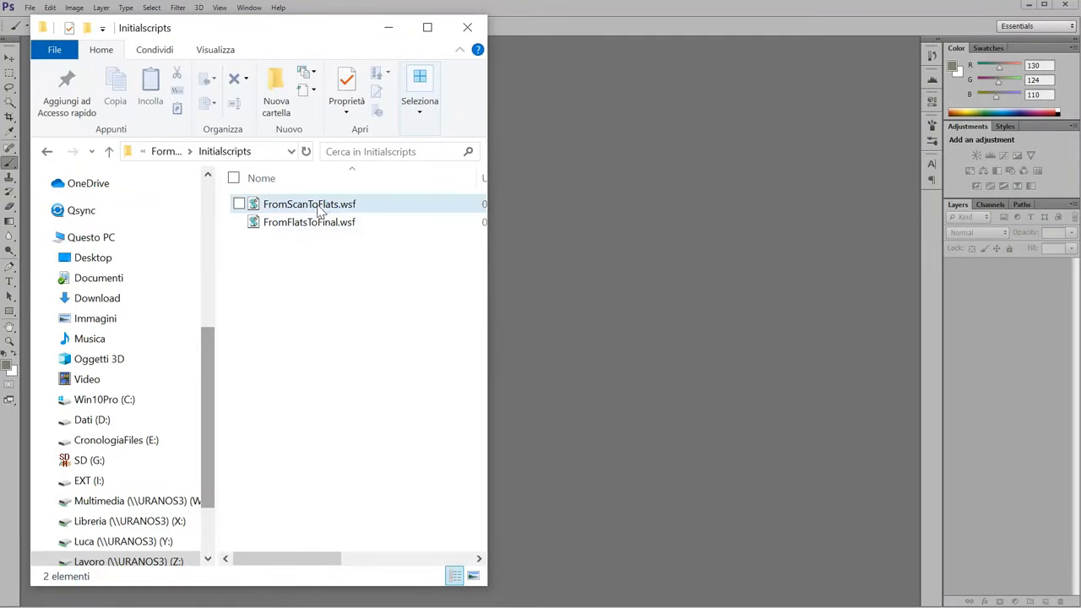
Open FromScanToFlats.wsf from the Initialscripts folder in Notepad++.
left_click(309, 204)
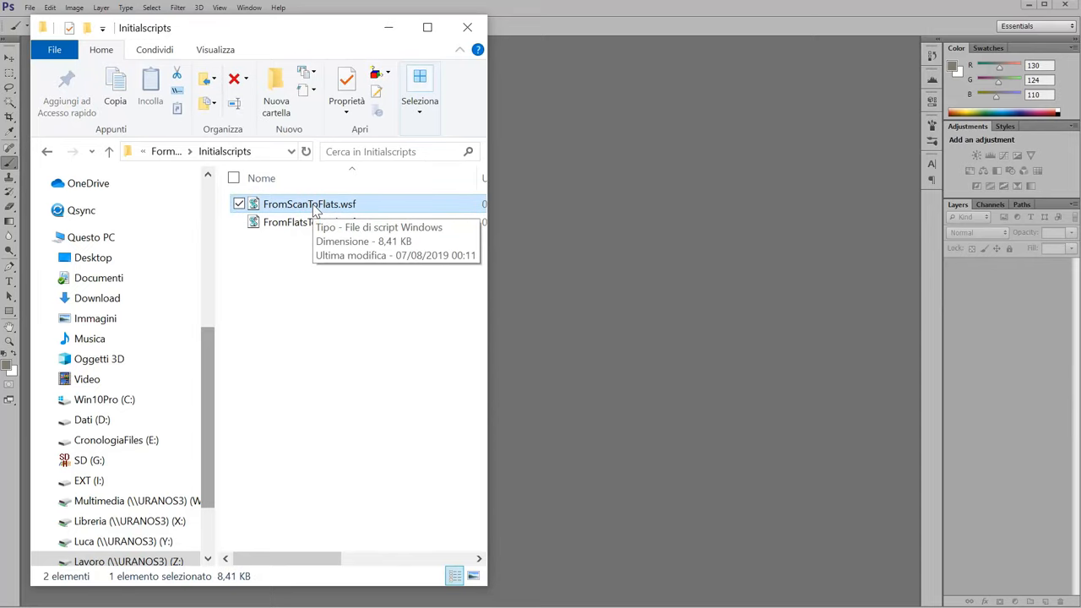
double_click(309, 203)
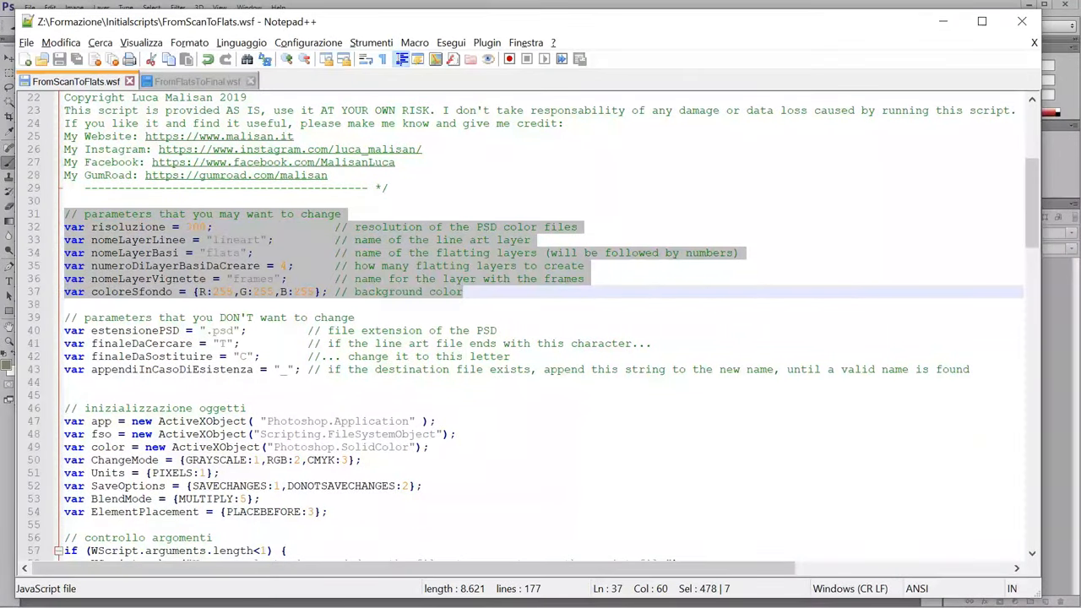
left_click(217, 253)
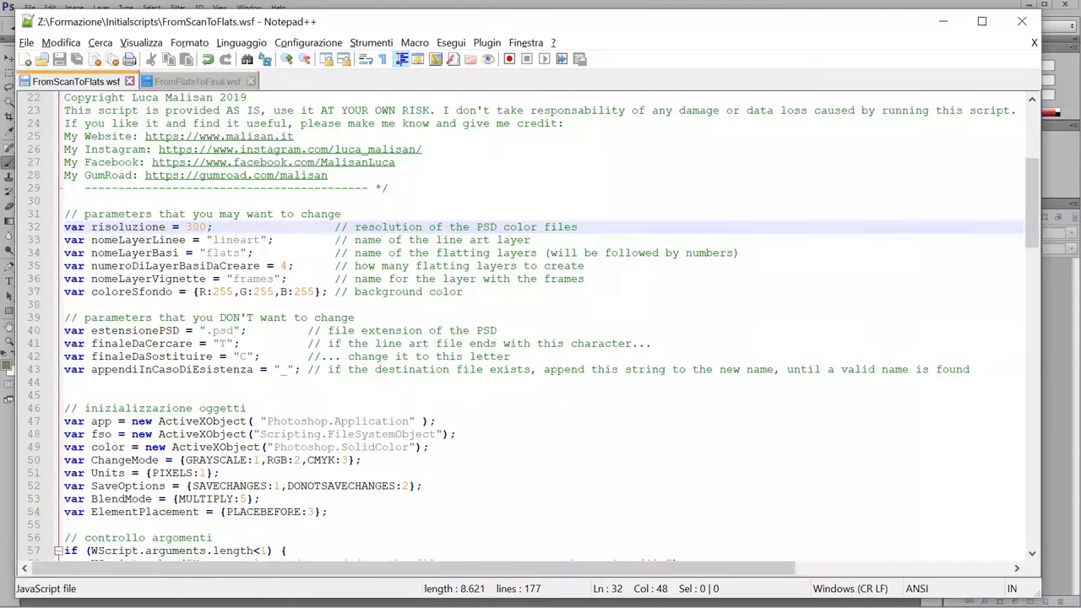
left_click_drag(355, 227, 578, 226)
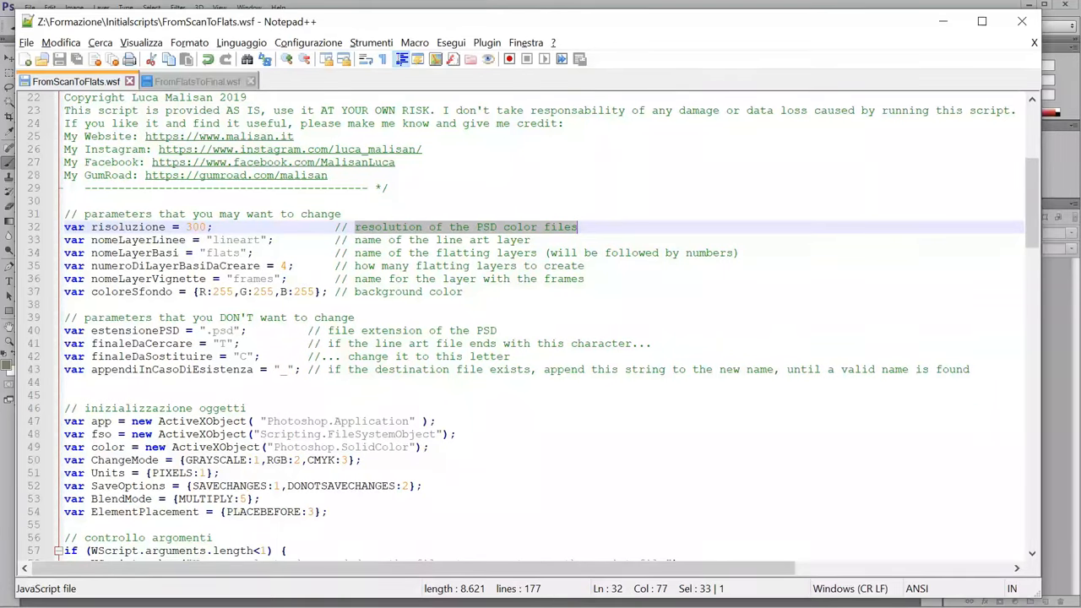
double_click(195, 226)
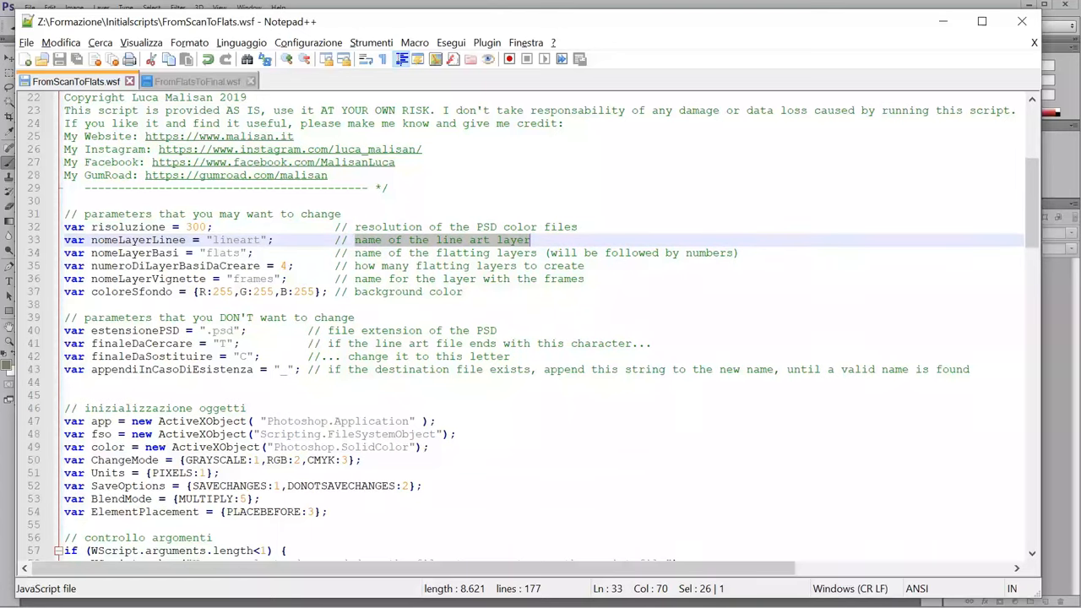
left_click(372, 252)
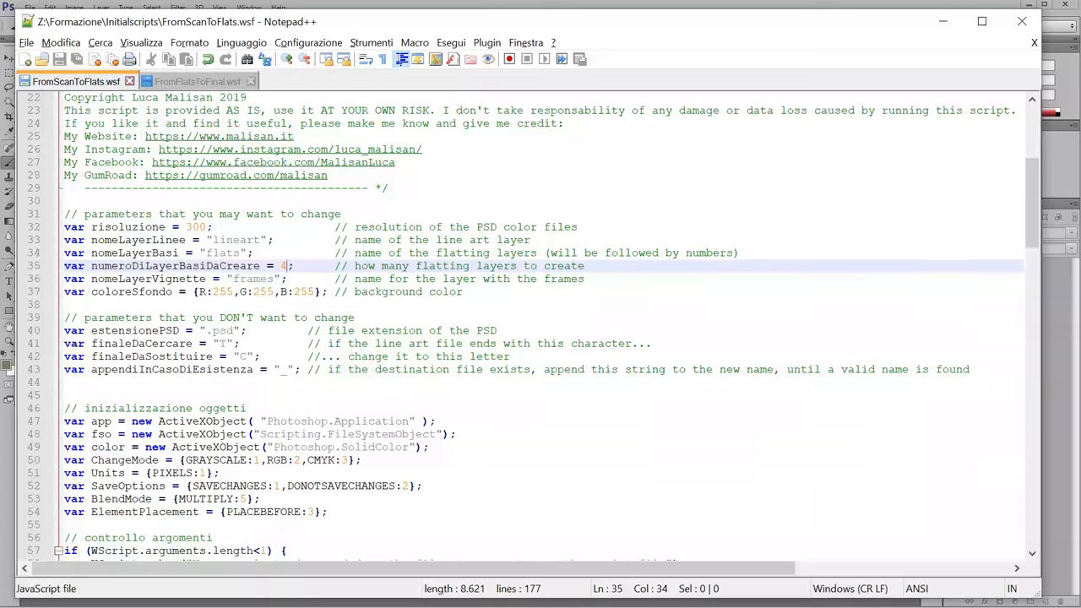
right_click(329, 222)
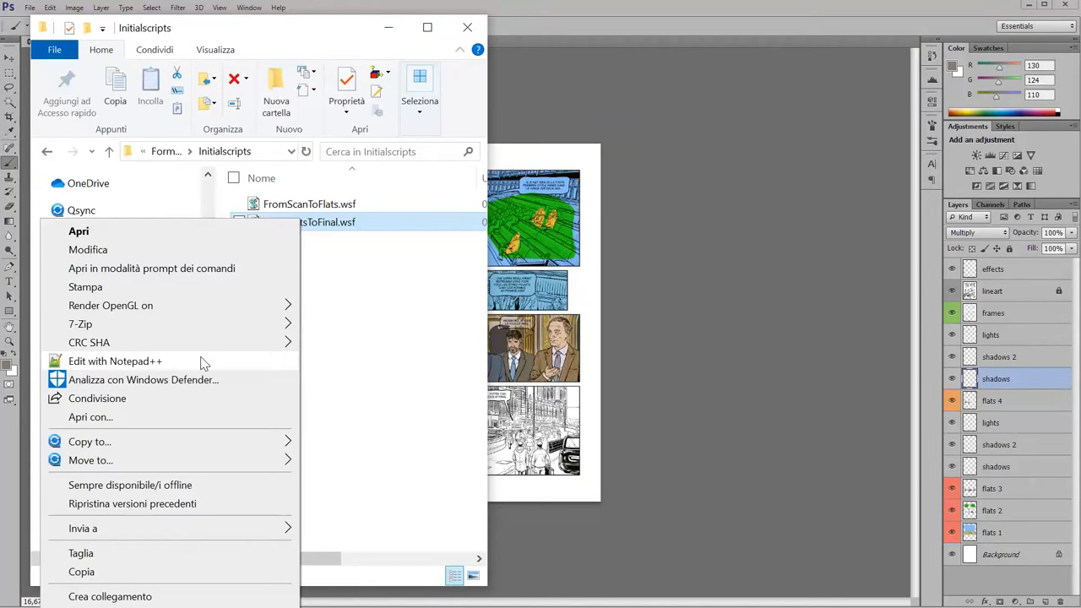
Open FromFlatsToFinal.wsf for editing in Notepad++.
left_click(115, 361)
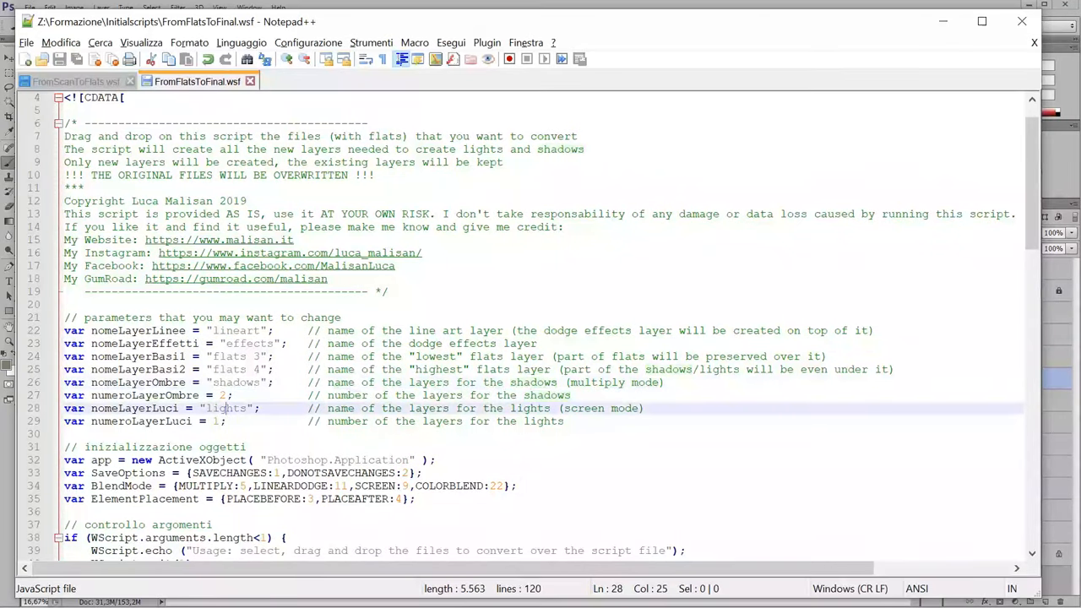
double_click(227, 408)
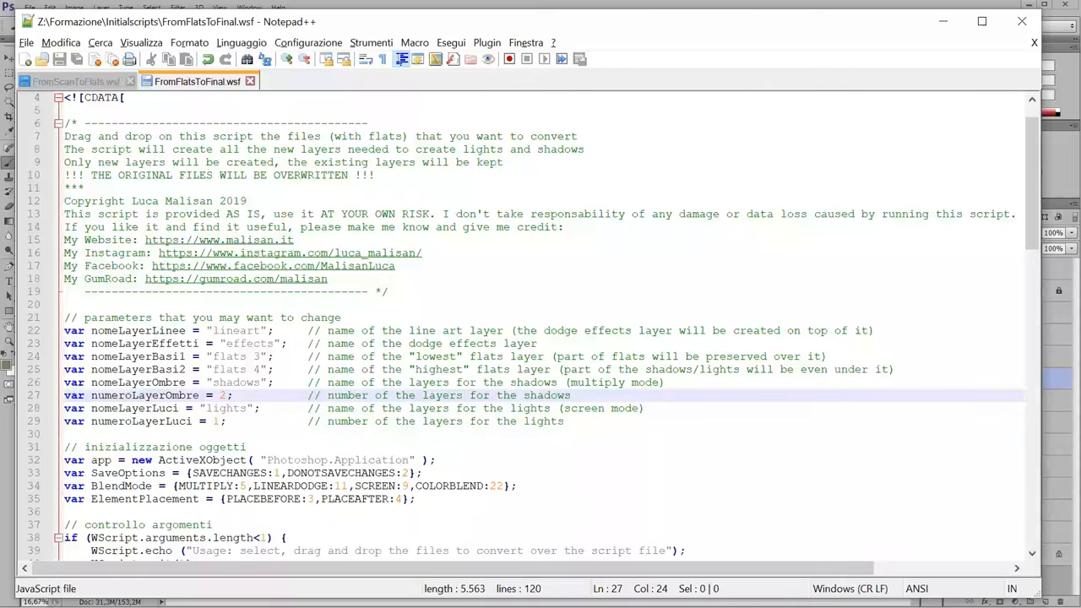
left_click(72, 81)
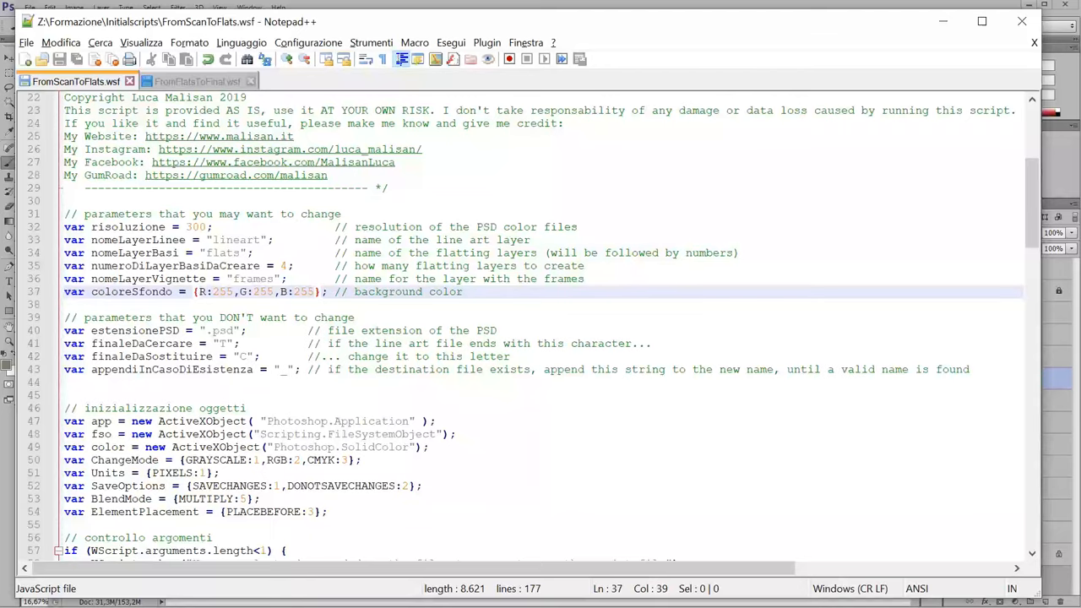
Look through the FromScanToFlats code, then bring FromFlatsToFinal.wsf back to the front.
scroll("down", 3)
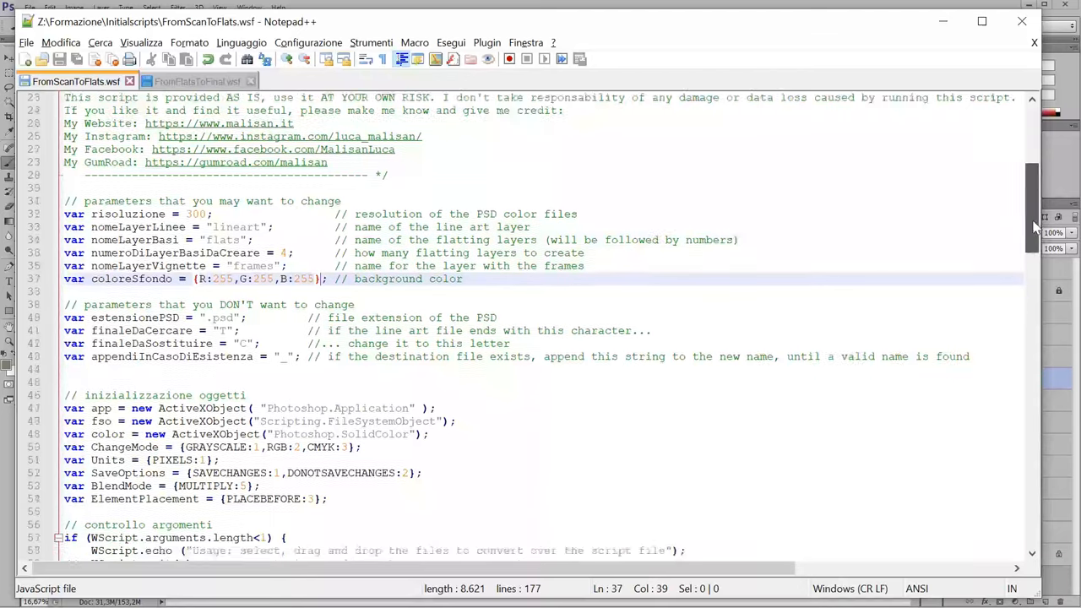
scroll("down", 3)
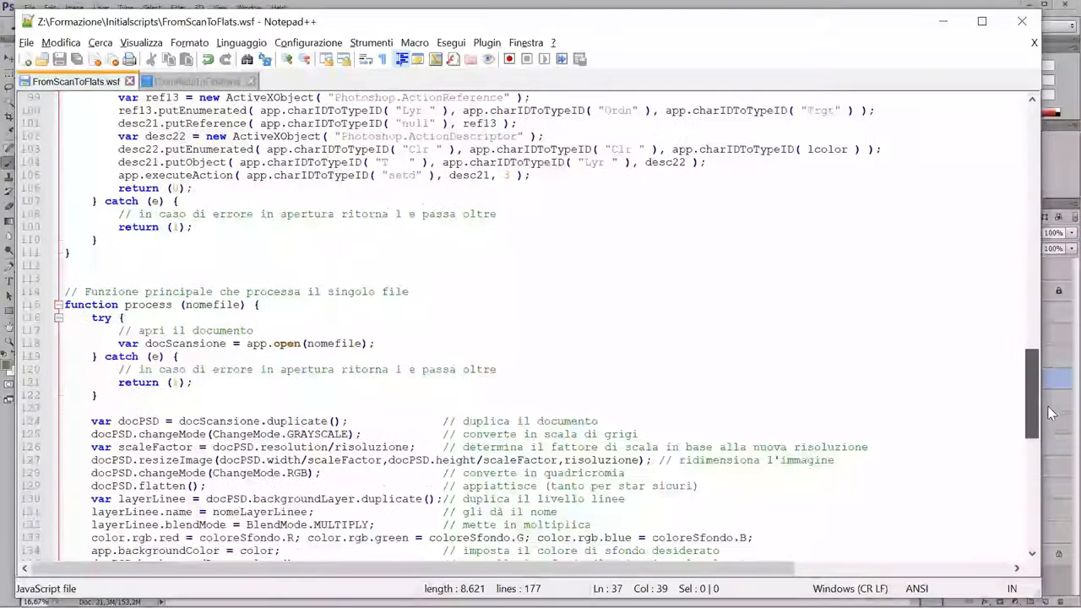
scroll("down", 3)
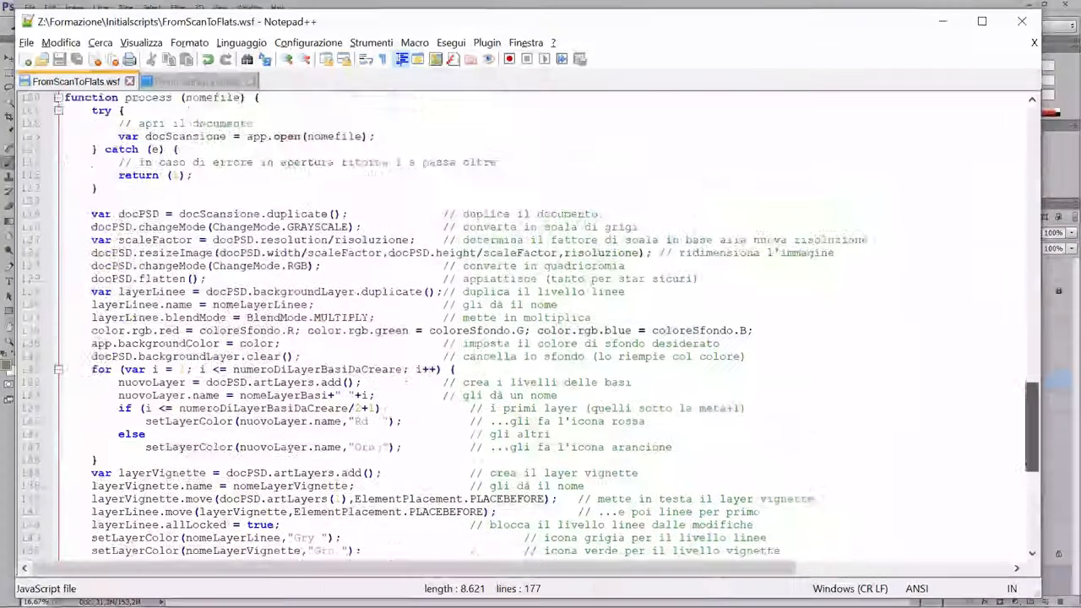
scroll("up", 3)
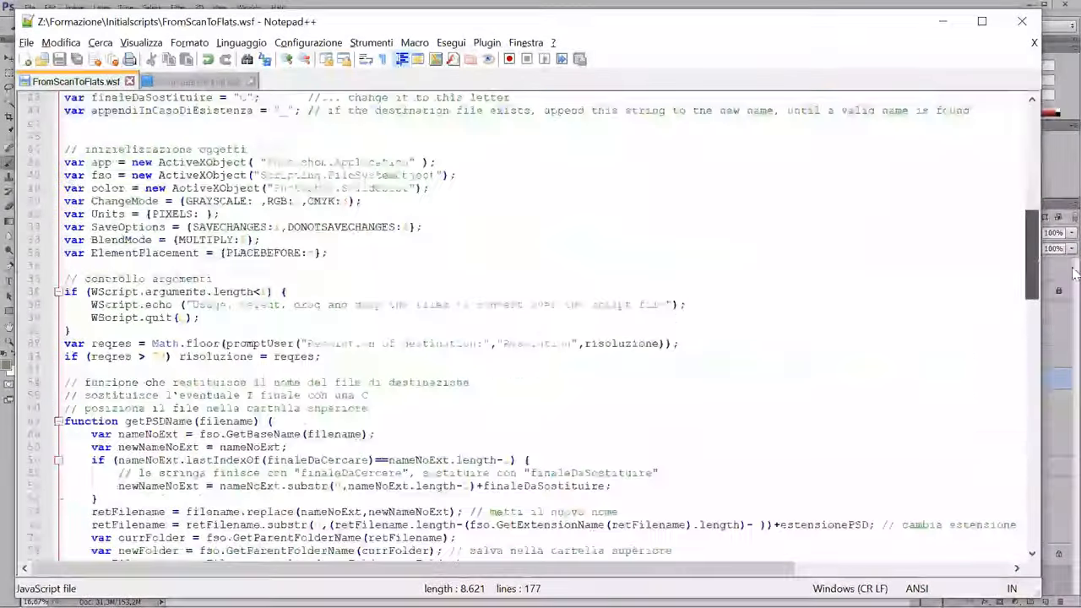
scroll("down", 3)
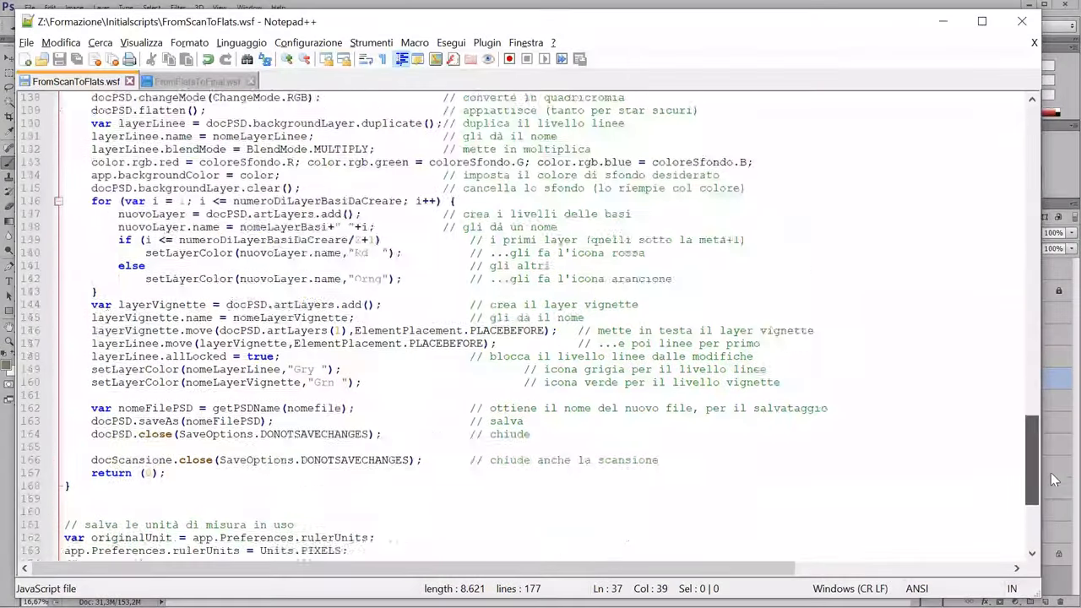
scroll("up", 3)
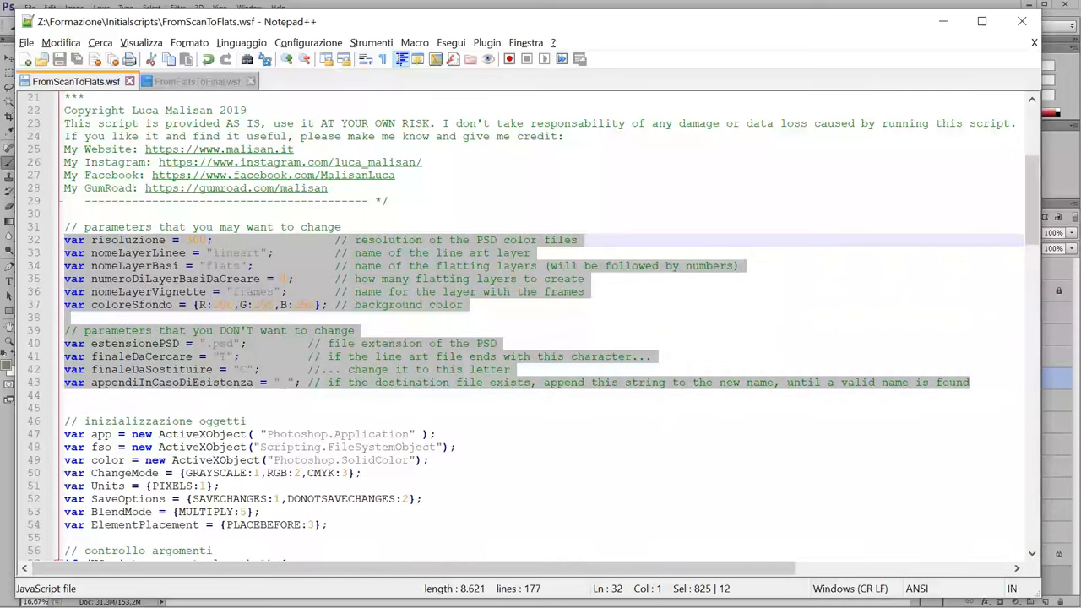
left_click(197, 81)
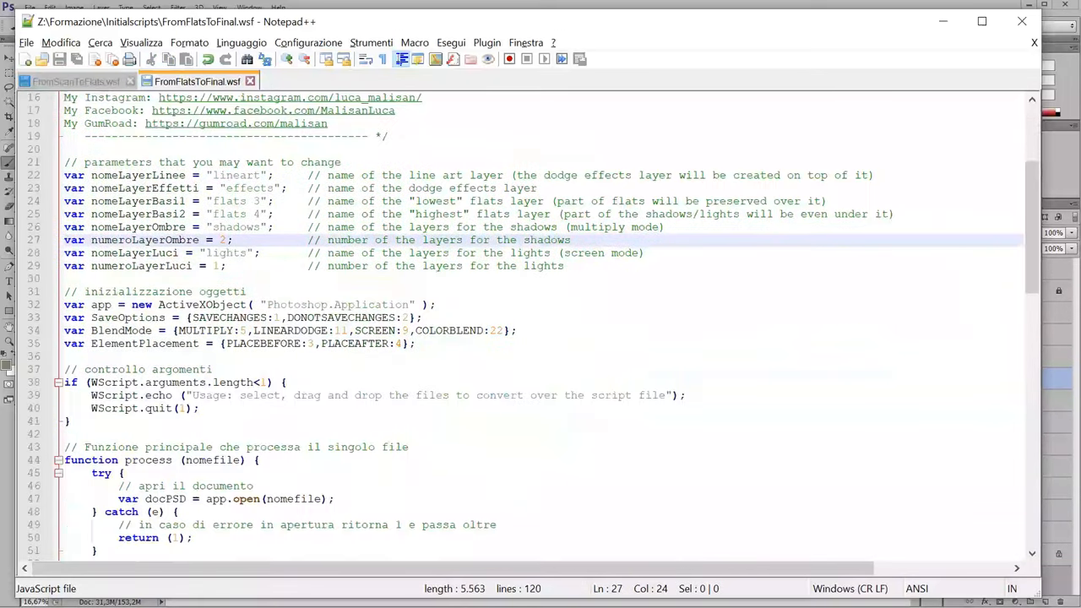